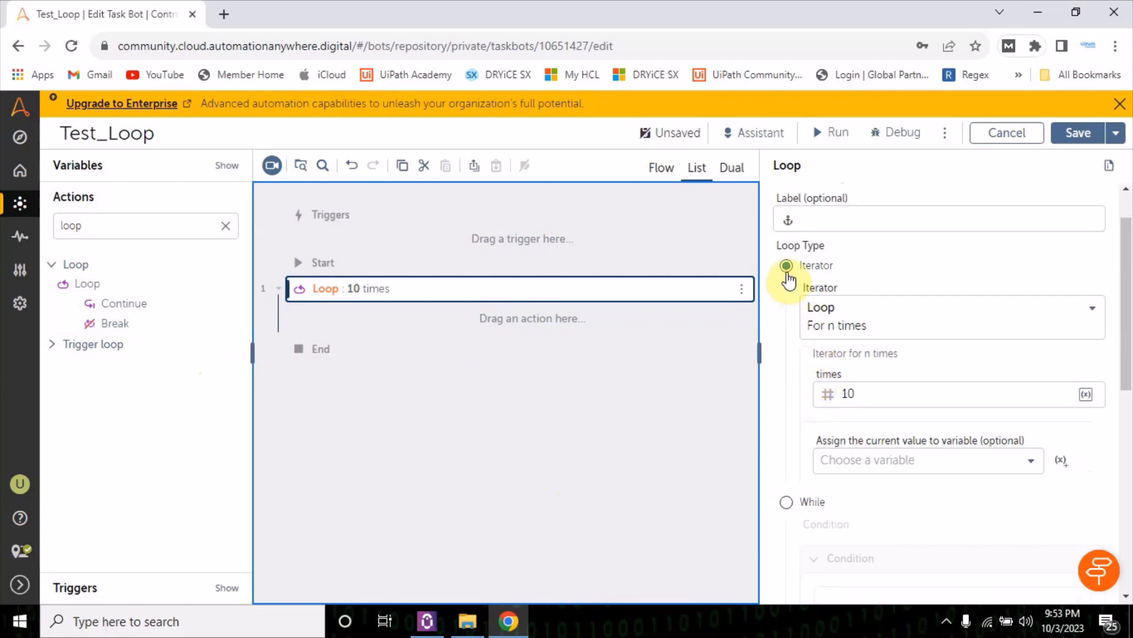
Store the loop's current iteration value in a new Number variable named Counter.
{"action": "scroll", "scroll_direction": "up", "scroll_amount": 3}
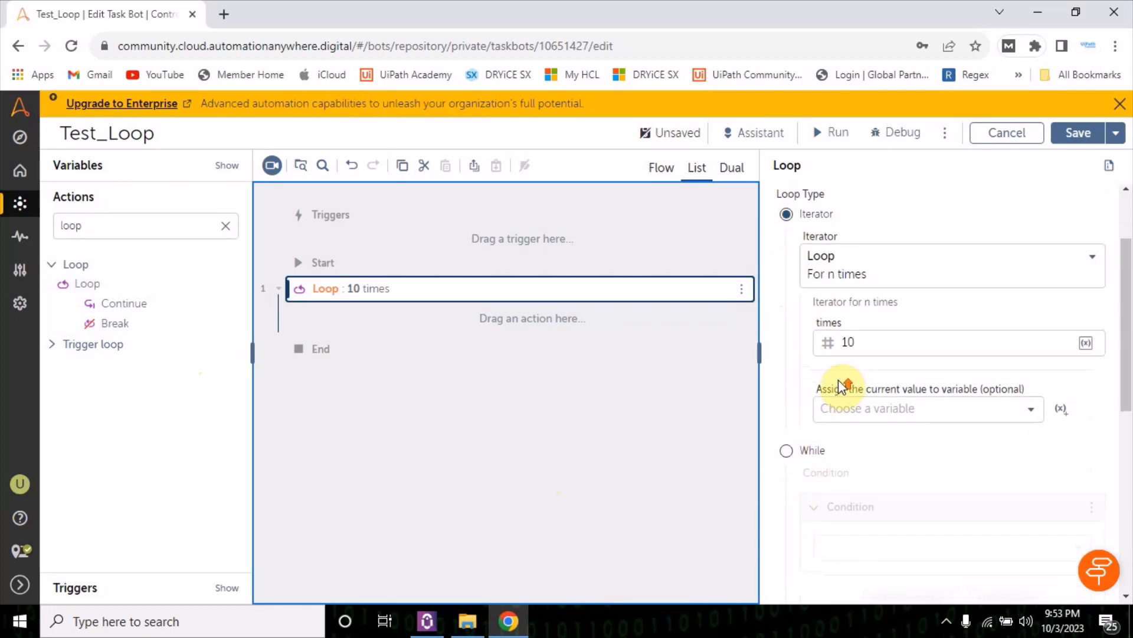
{"action": "scroll", "scroll_direction": "up", "scroll_amount": 3}
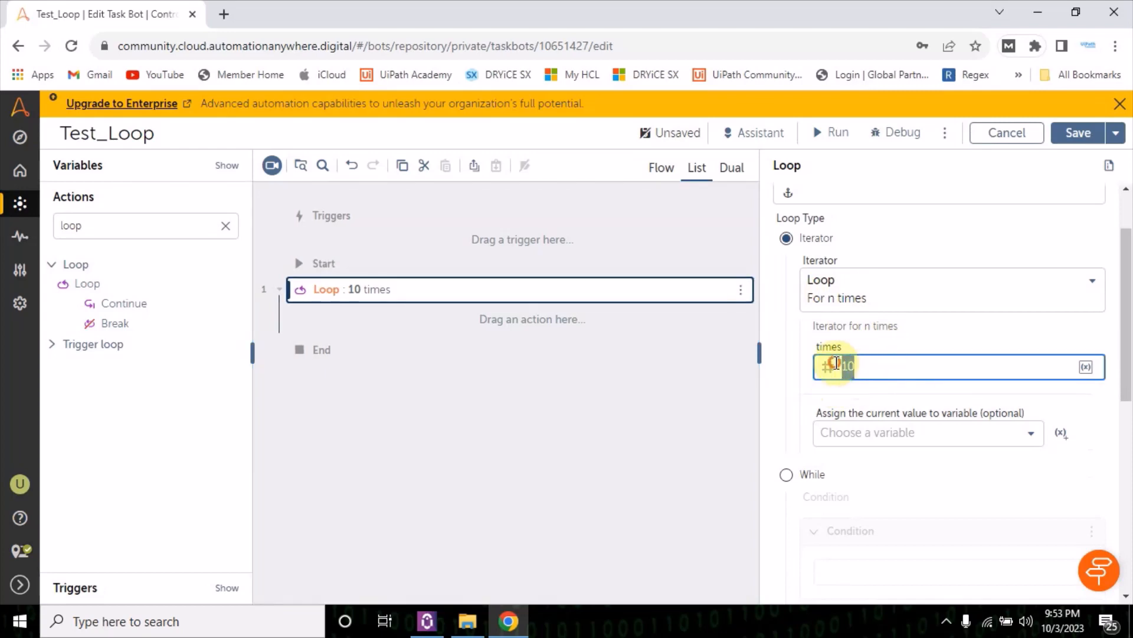
{"action": "left_click", "coordinate": [879, 367]}
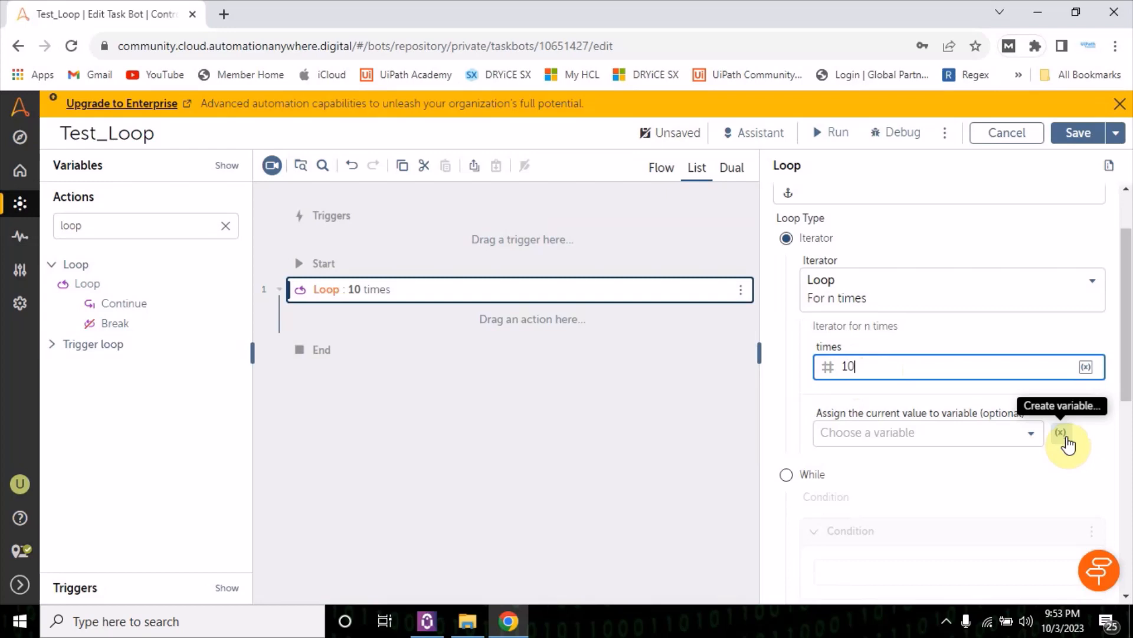
{"action": "mouse_move", "coordinate": [1048, 423]}
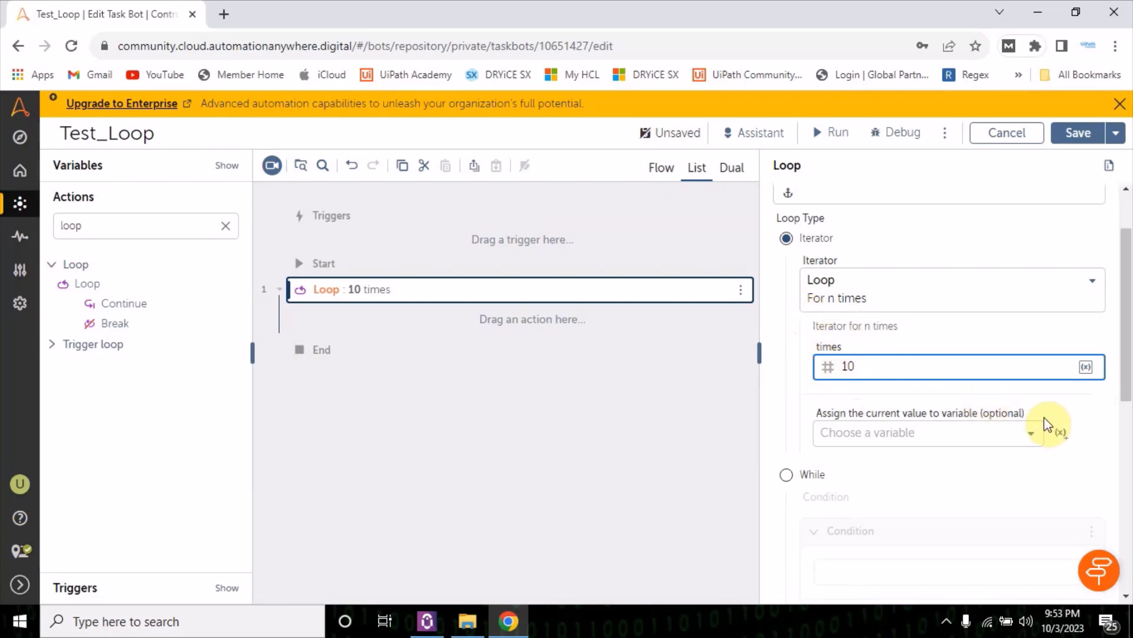
{"action": "left_click", "coordinate": [1061, 432]}
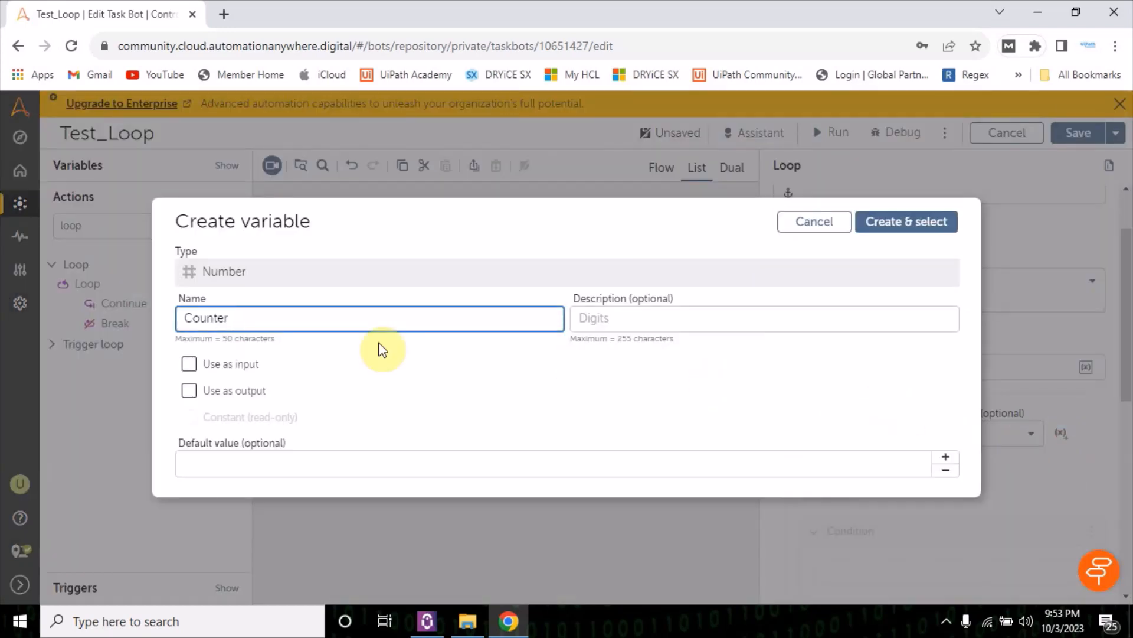
{"action": "mouse_move", "coordinate": [846, 431]}
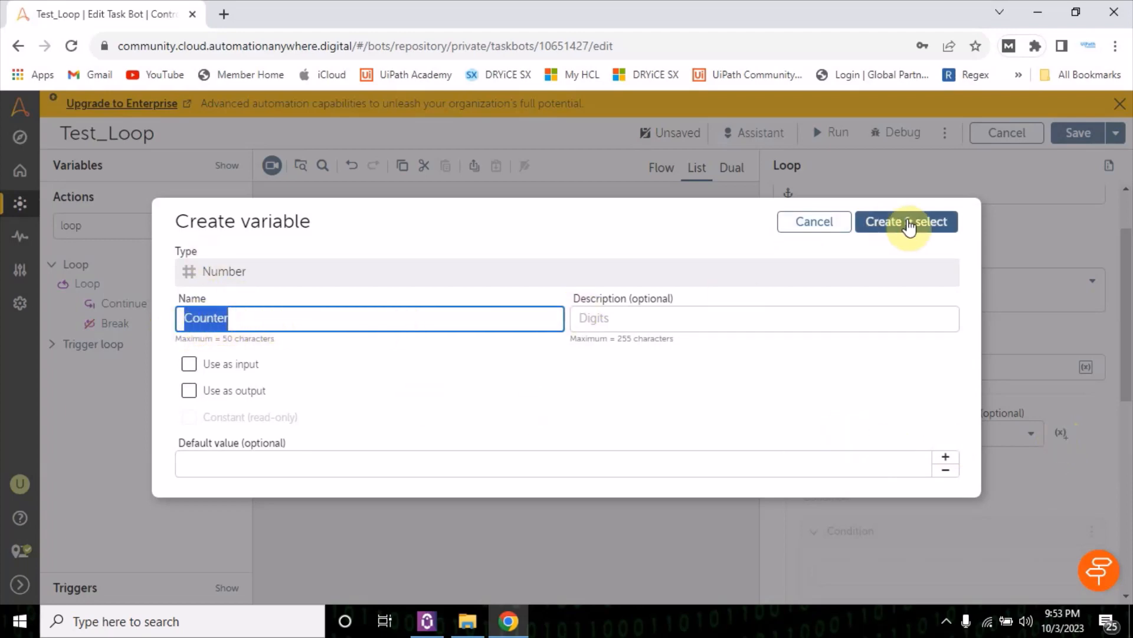
{"action": "left_click", "coordinate": [907, 221]}
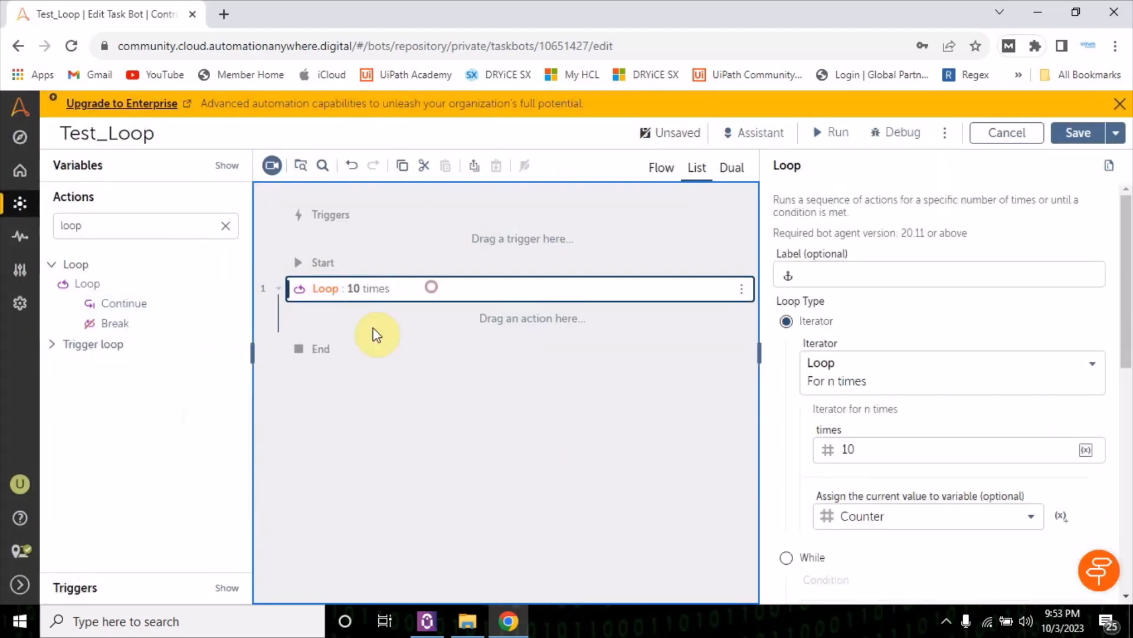
{"action": "mouse_move", "coordinate": [885, 521]}
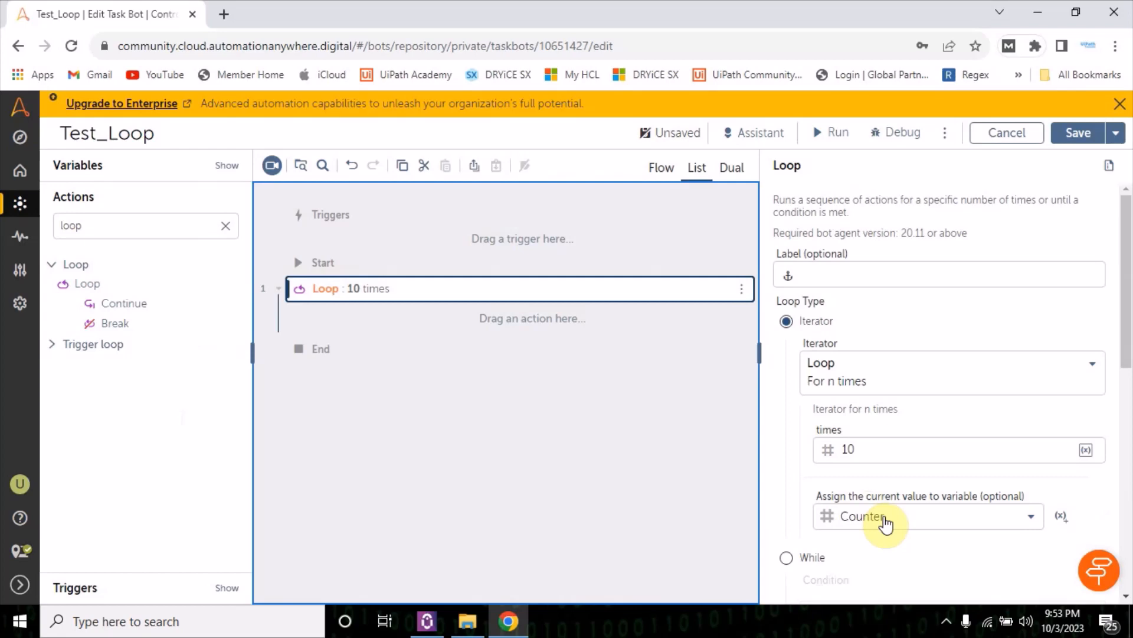
{"action": "mouse_move", "coordinate": [849, 526]}
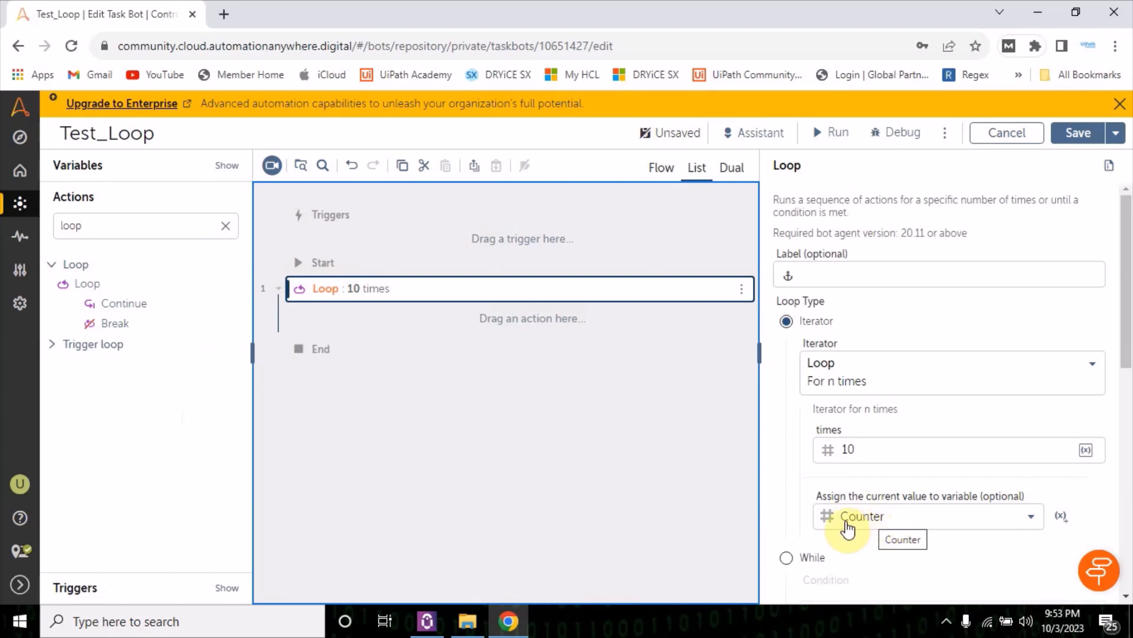
{"action": "mouse_move", "coordinate": [837, 373]}
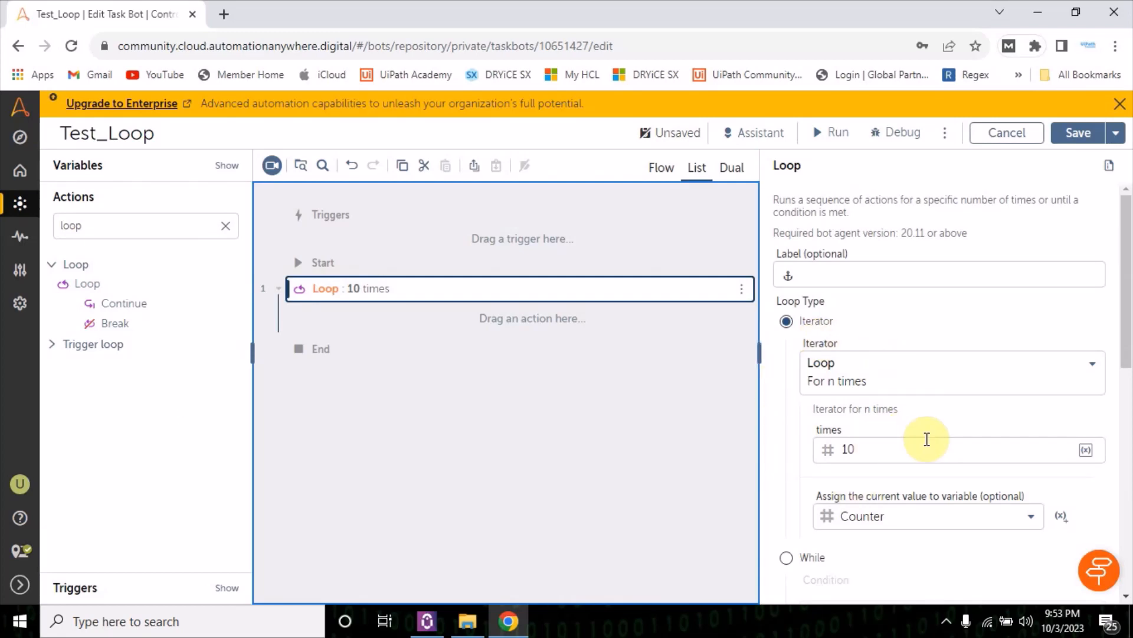
{"action": "mouse_move", "coordinate": [866, 527]}
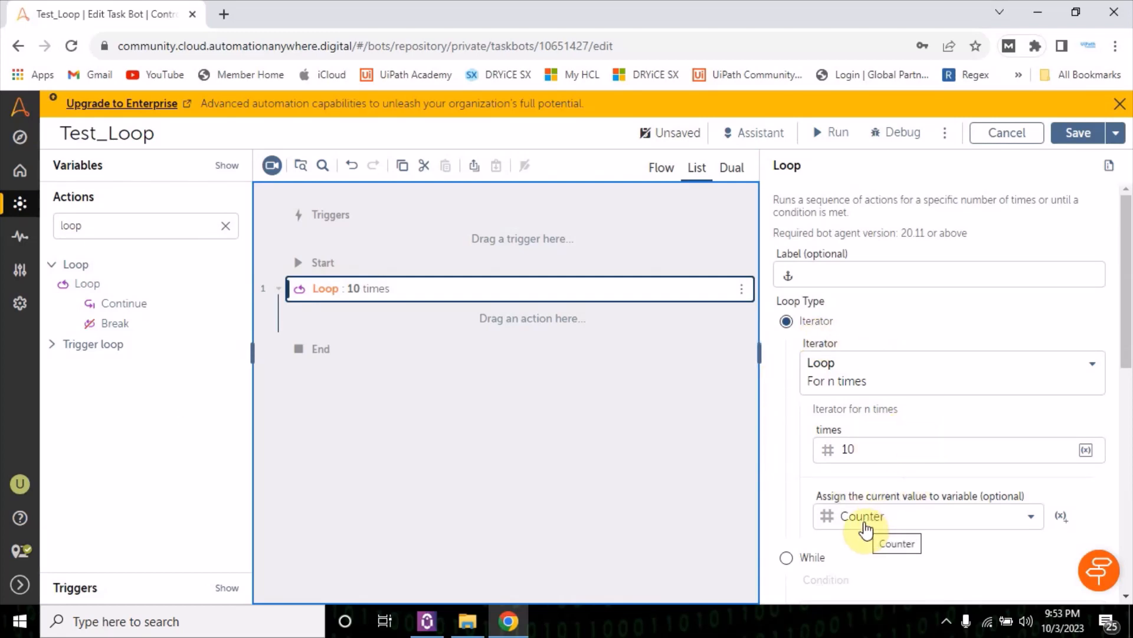
{"action": "mouse_move", "coordinate": [873, 371]}
{"action": "type", "text": "b"}
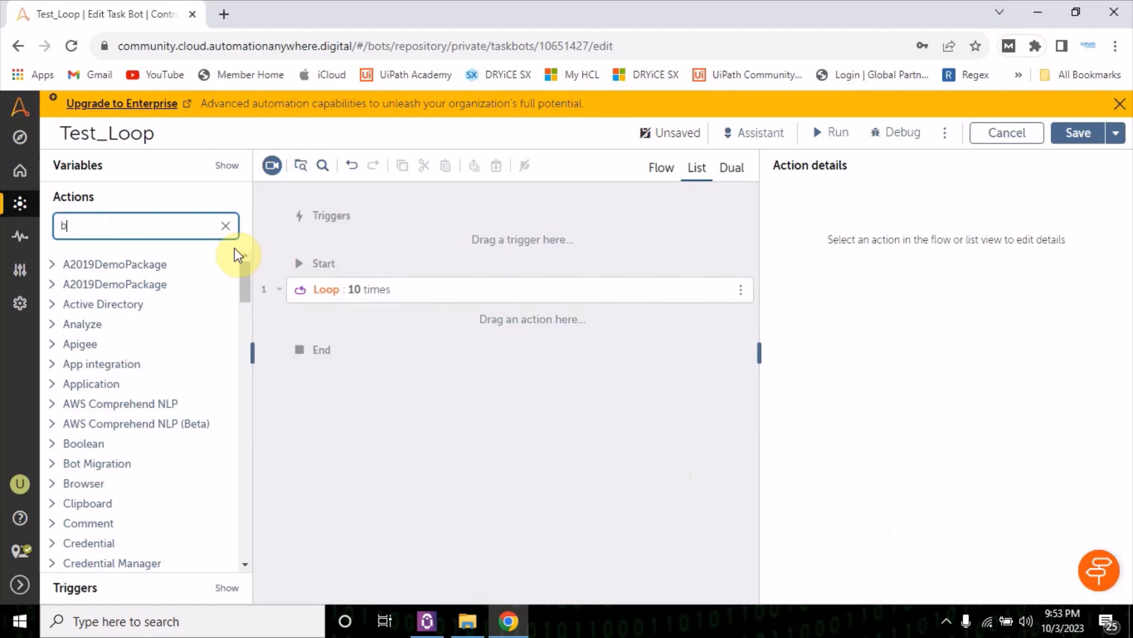
Add a Message box under the loop displaying $Counter.Number:toString$.
{"action": "type", "text": "ox"}
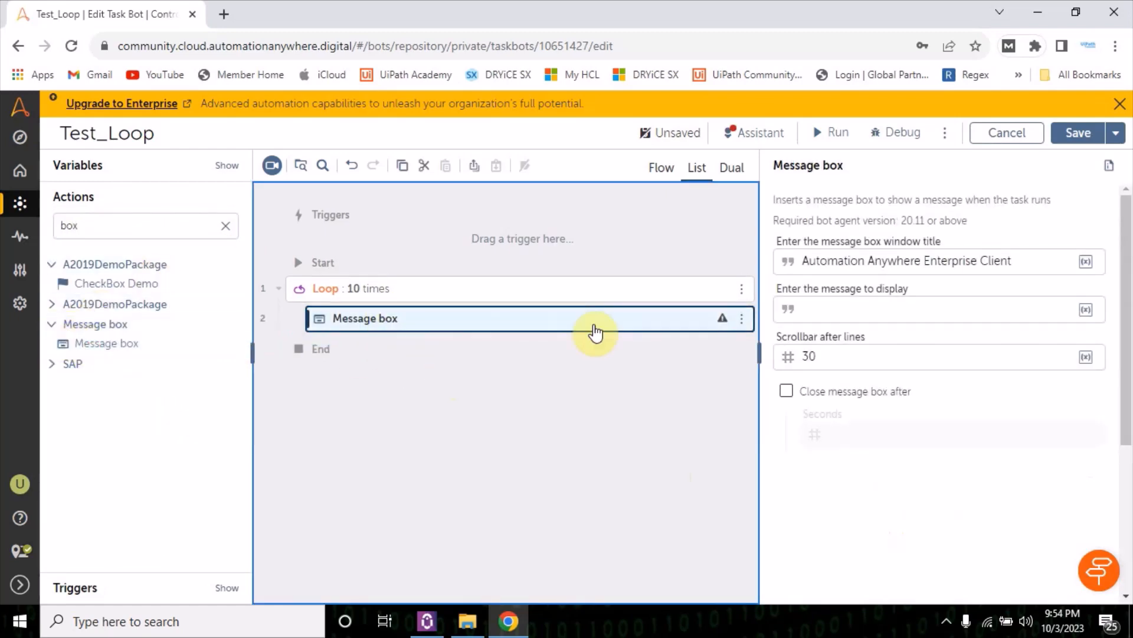
{"action": "left_click", "coordinate": [932, 308]}
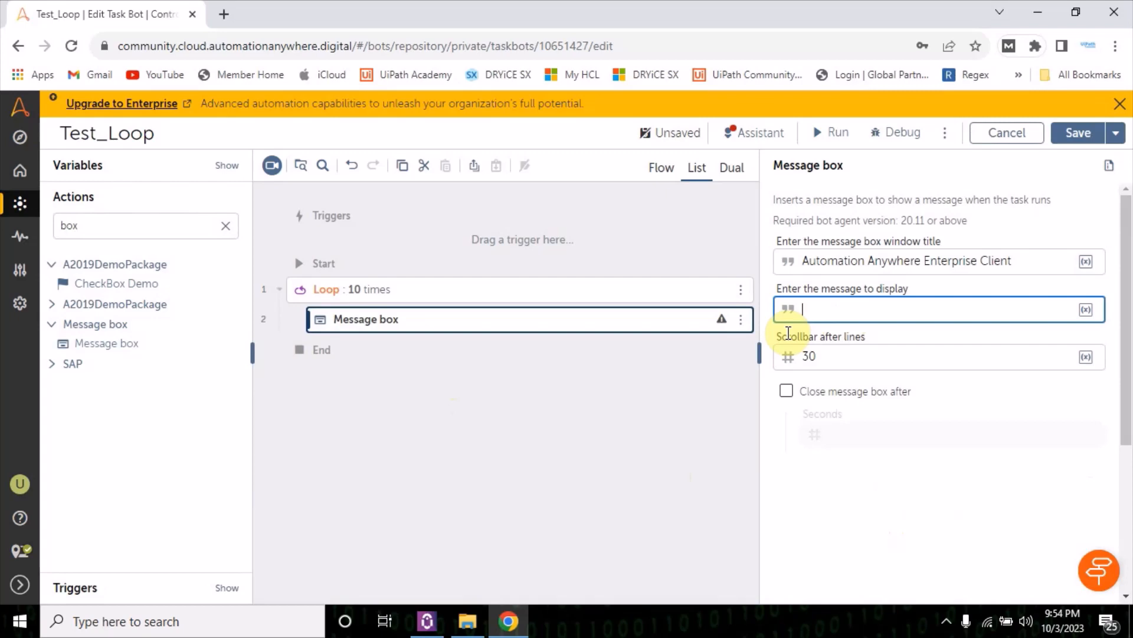
{"action": "type", "text": "Scoun"}
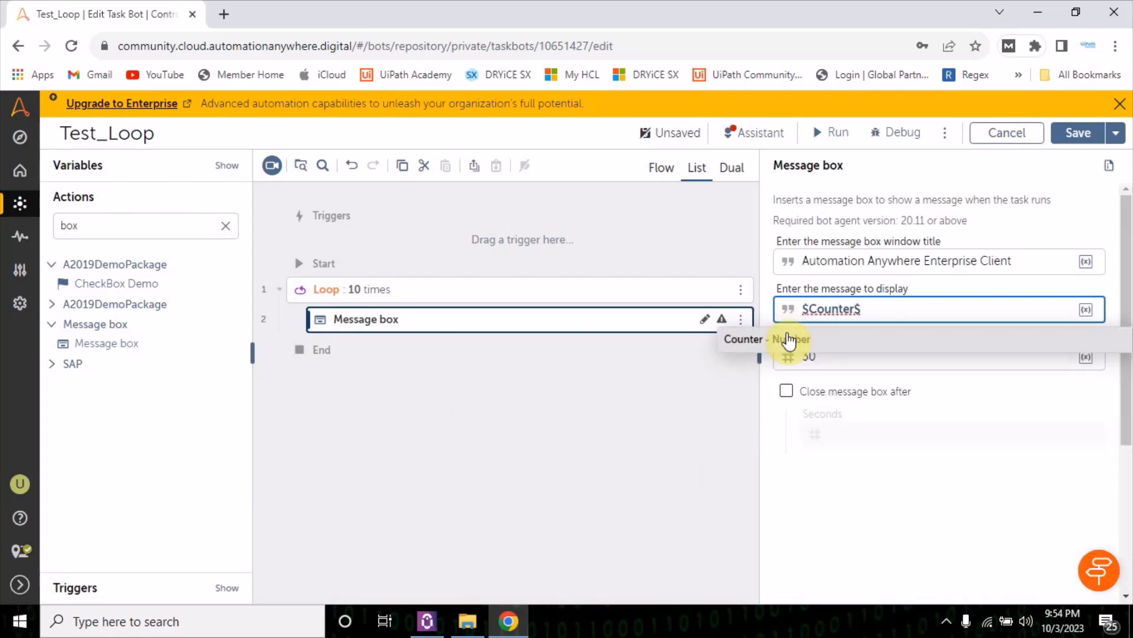
{"action": "type", "text": ".to"}
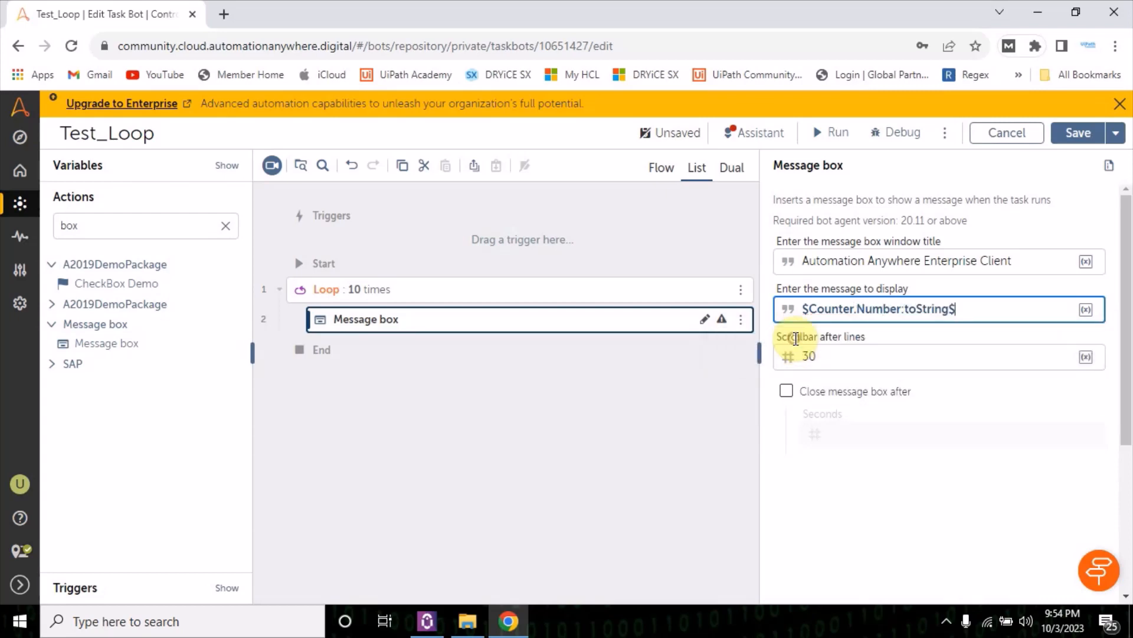
{"action": "left_click", "coordinate": [830, 132]}
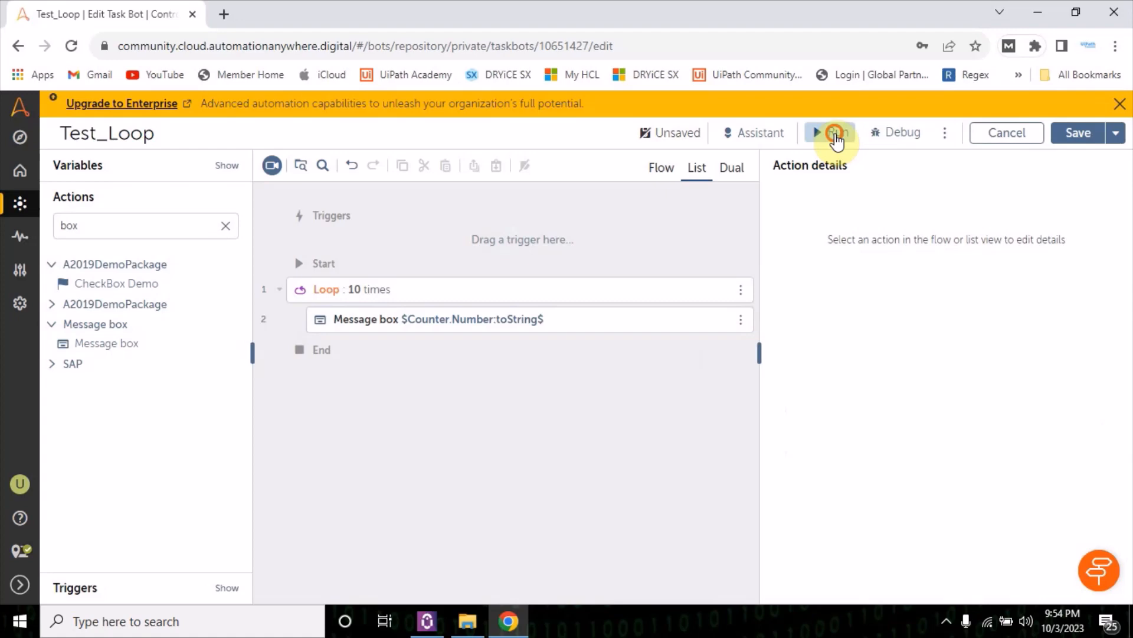
Run the bot, closing counter messages 1 through 10 and the success dialog.
{"action": "left_click", "coordinate": [830, 133]}
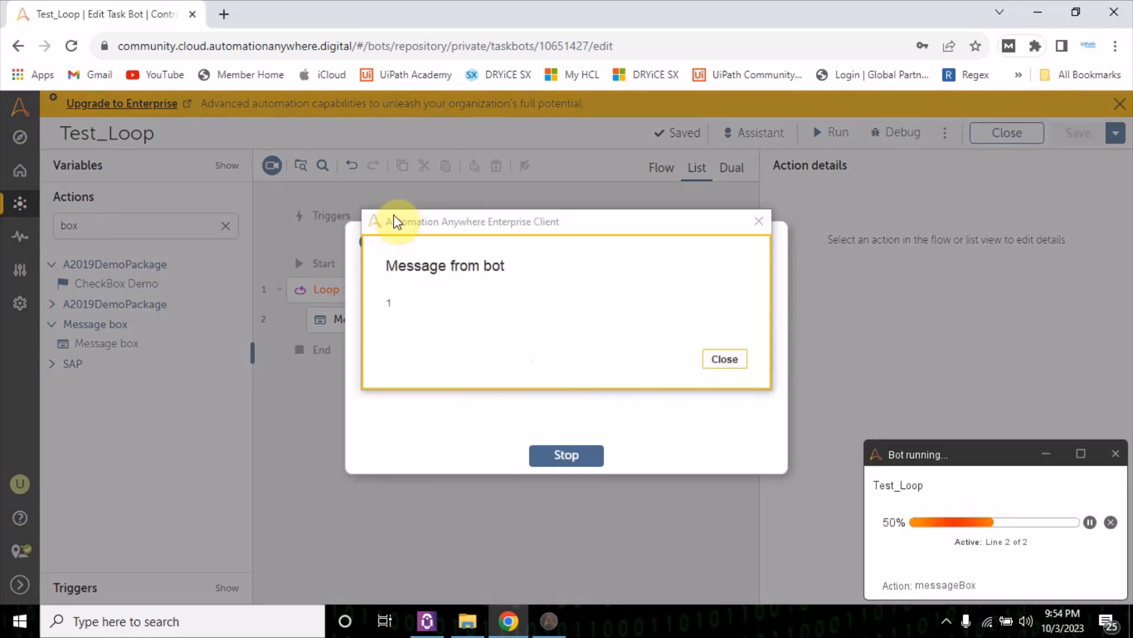
{"action": "mouse_move", "coordinate": [669, 370]}
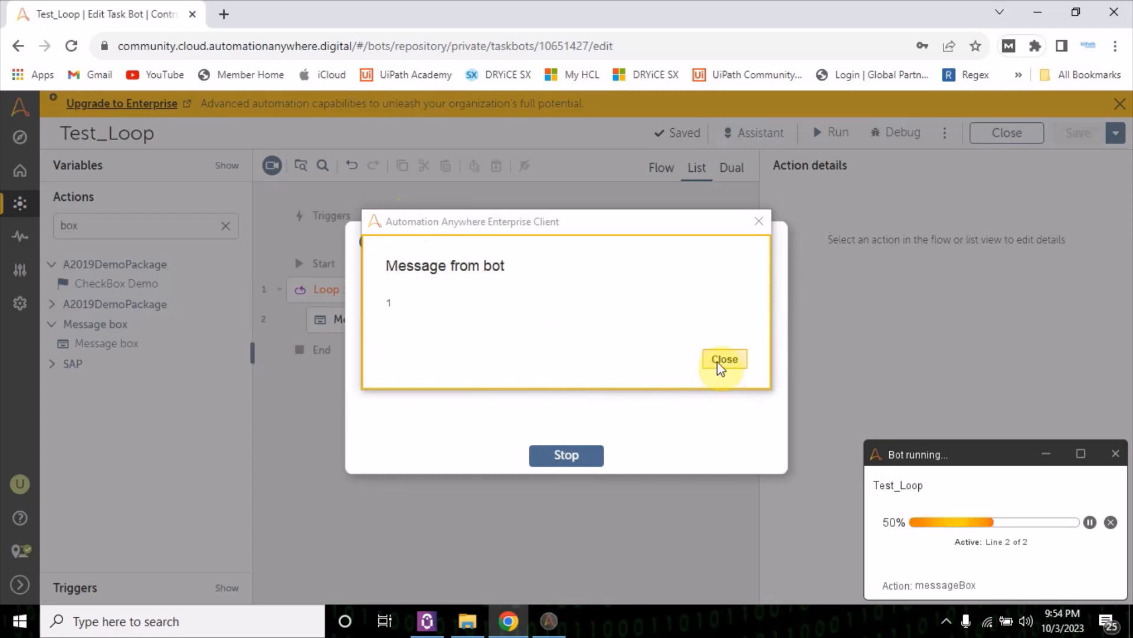
{"action": "left_click", "coordinate": [723, 359]}
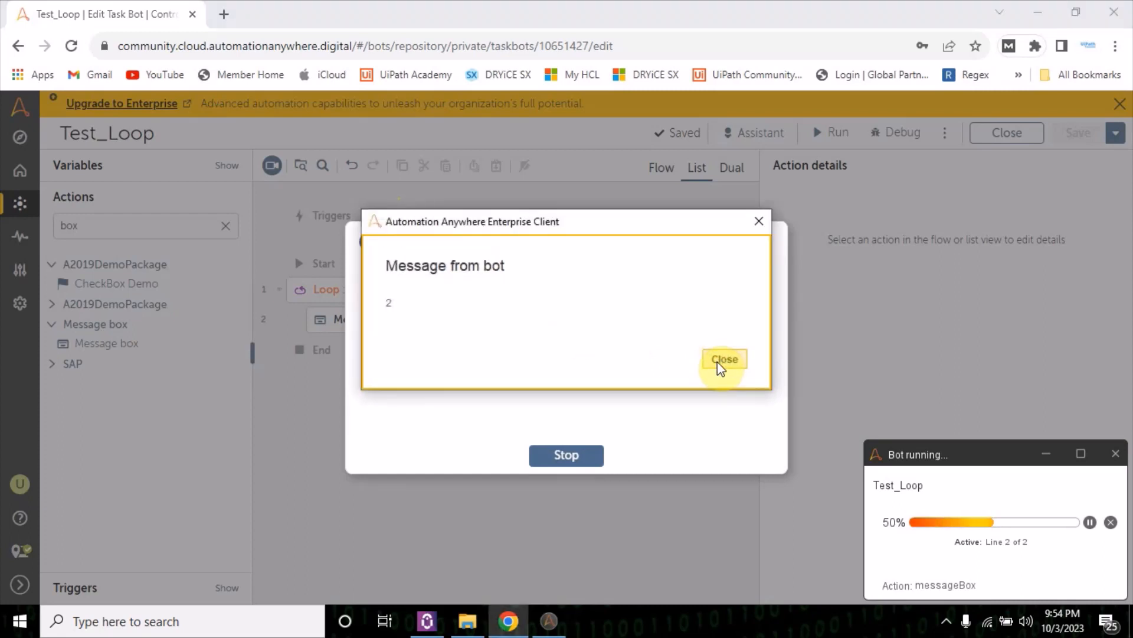
{"action": "left_click", "coordinate": [724, 360]}
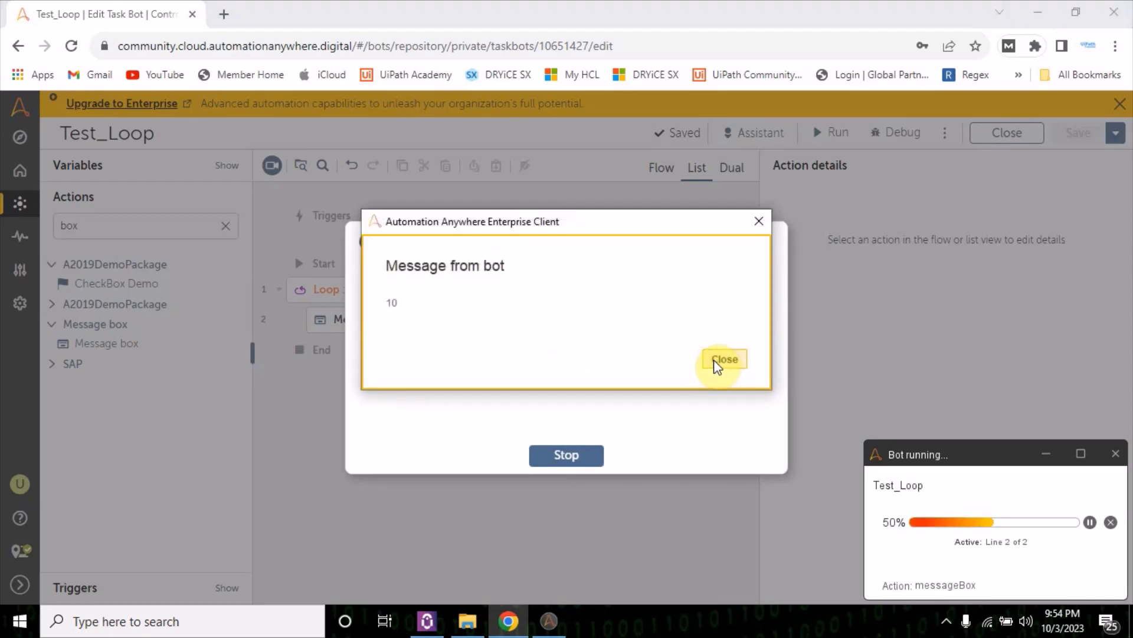
{"action": "left_click", "coordinate": [723, 360]}
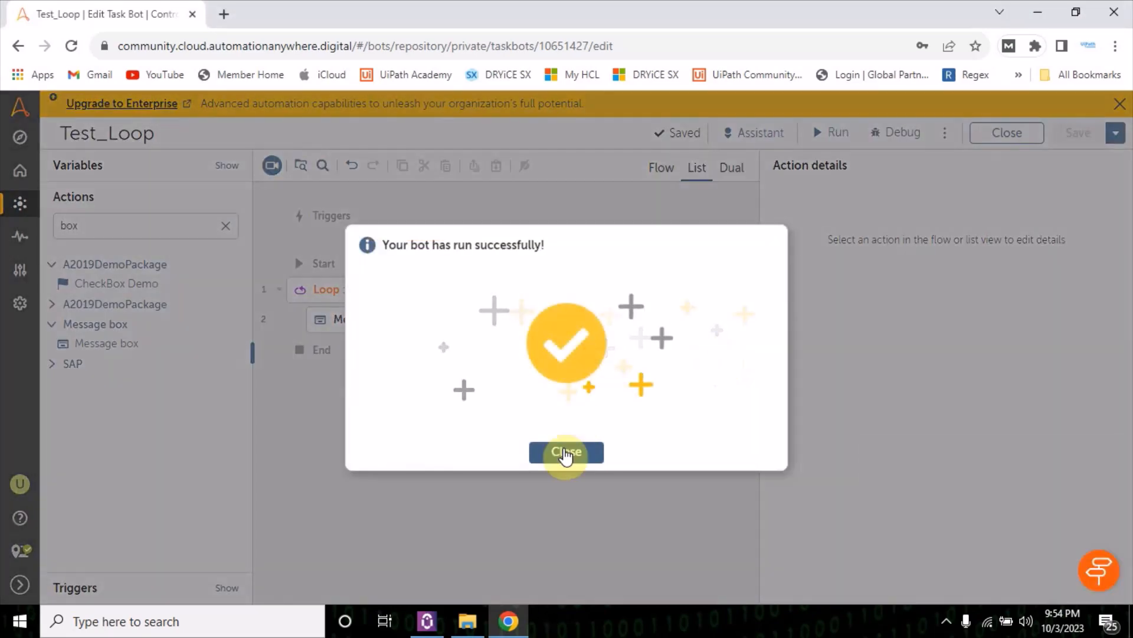
{"action": "left_click", "coordinate": [566, 452]}
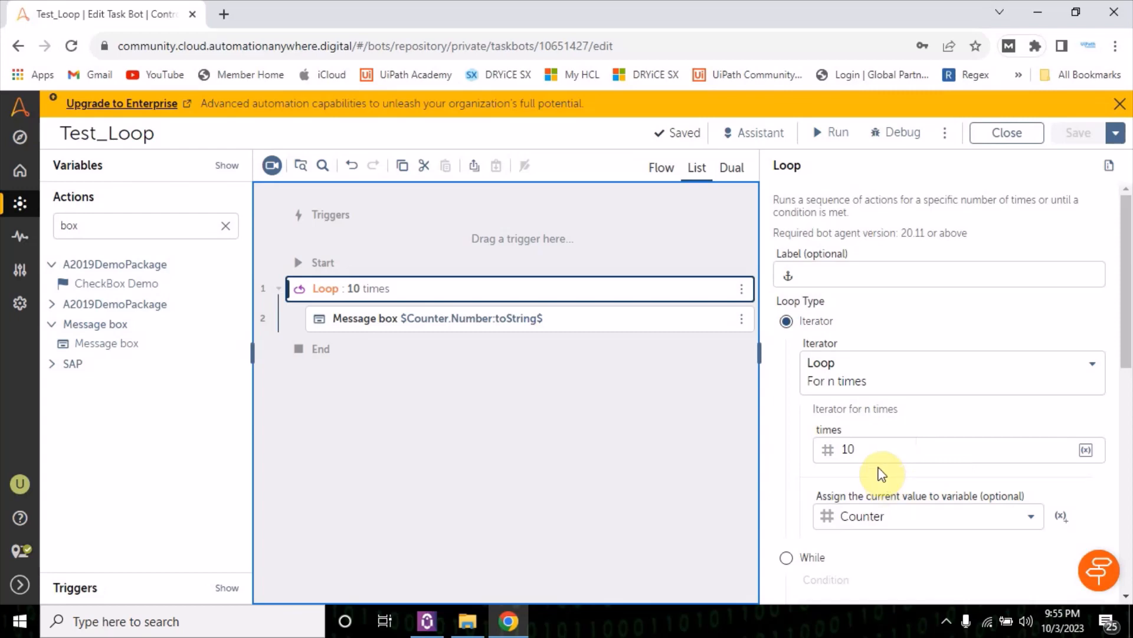
Delete the Loop action together with its nested Message box.
{"action": "left_click", "coordinate": [856, 449]}
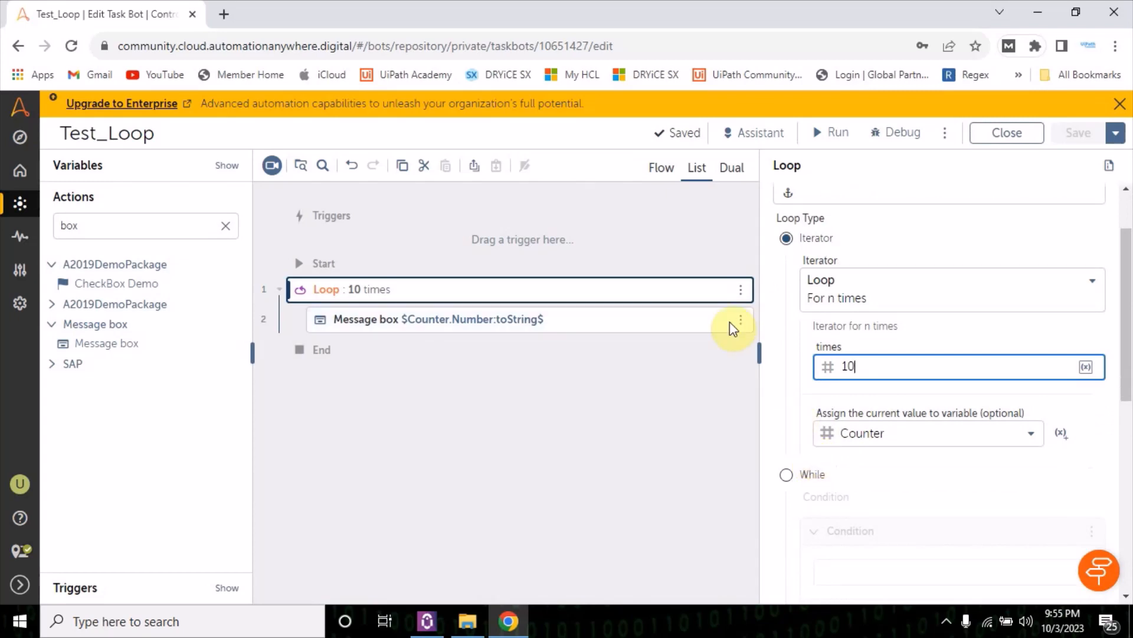
{"action": "left_click", "coordinate": [786, 418]}
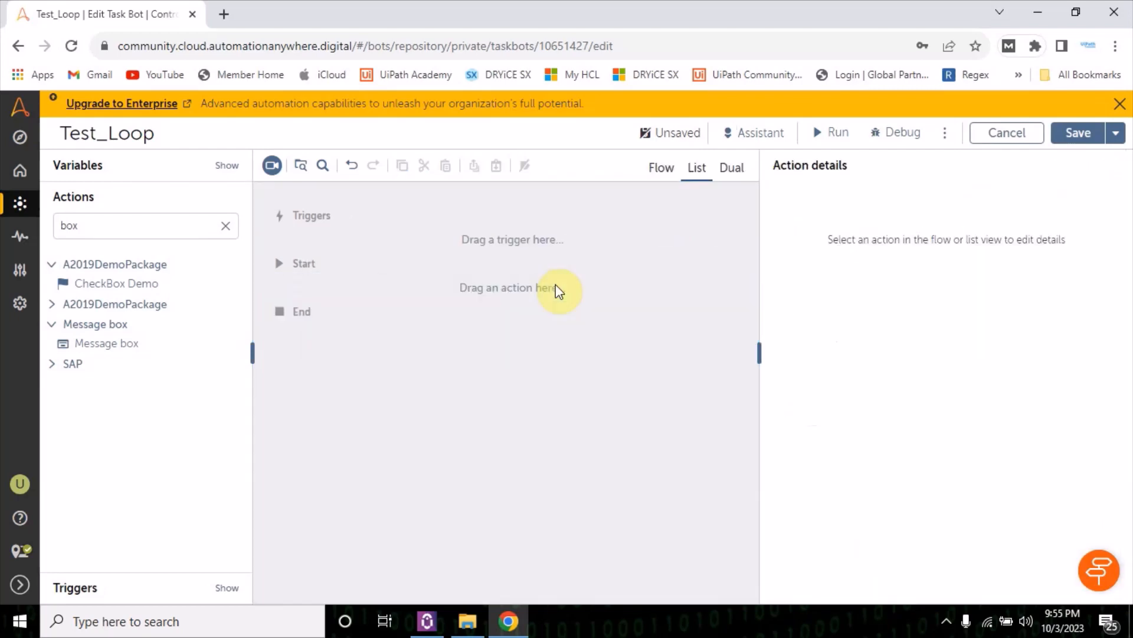
{"action": "mouse_move", "coordinate": [226, 225]}
{"action": "type", "text": "loop"}
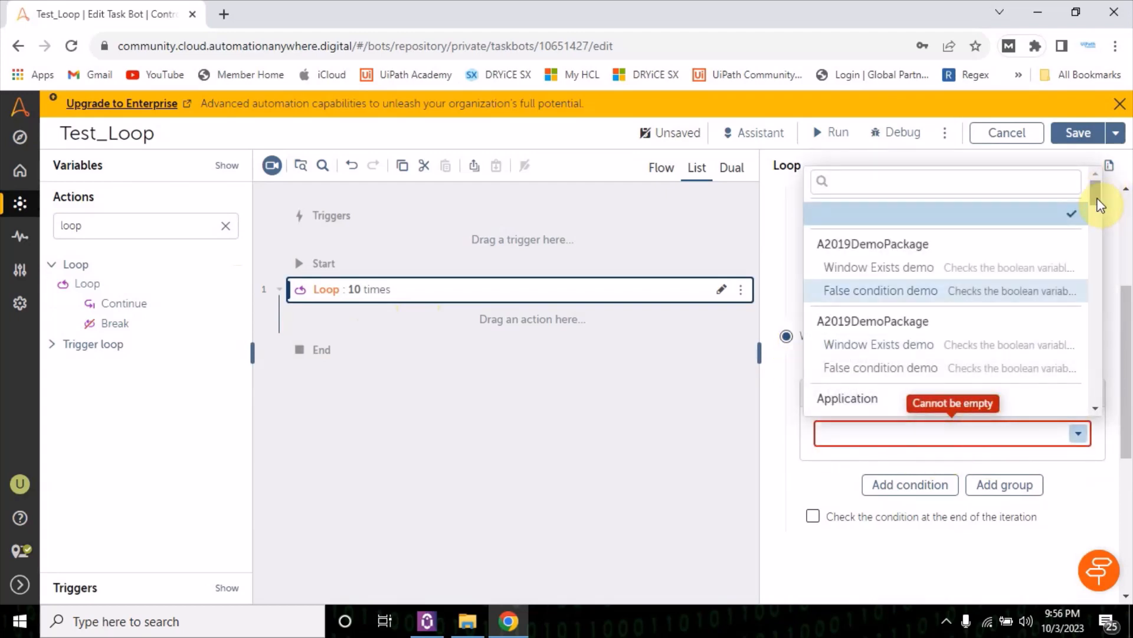
Scroll the While condition types list down to the Window section.
{"action": "scroll", "scroll_direction": "down", "scroll_amount": 3}
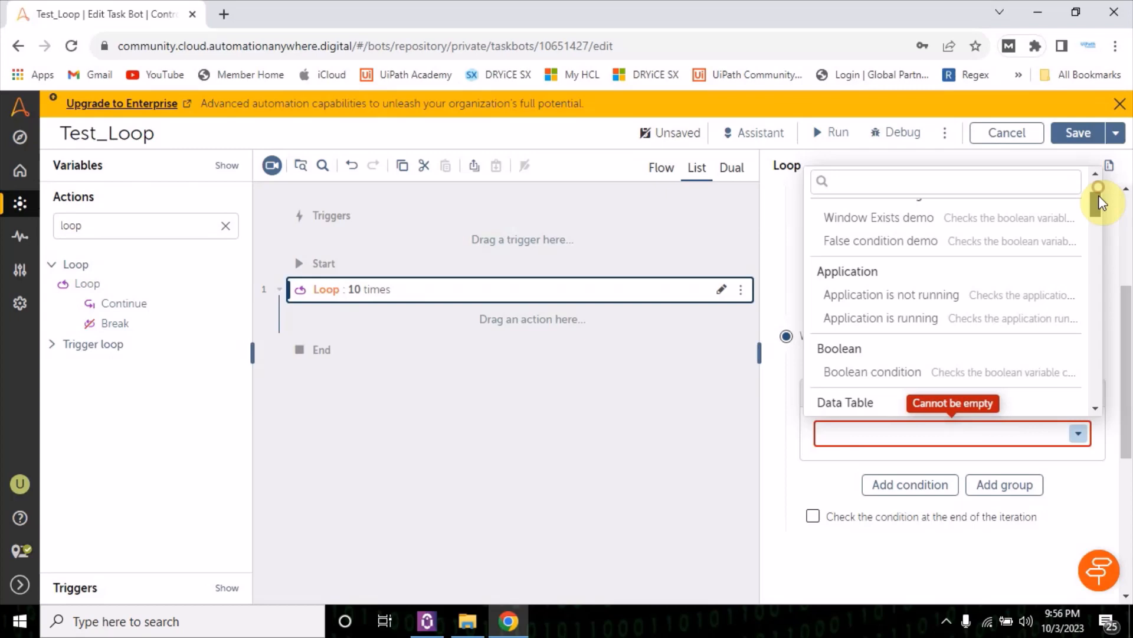
{"action": "scroll", "scroll_direction": "up", "scroll_amount": 3}
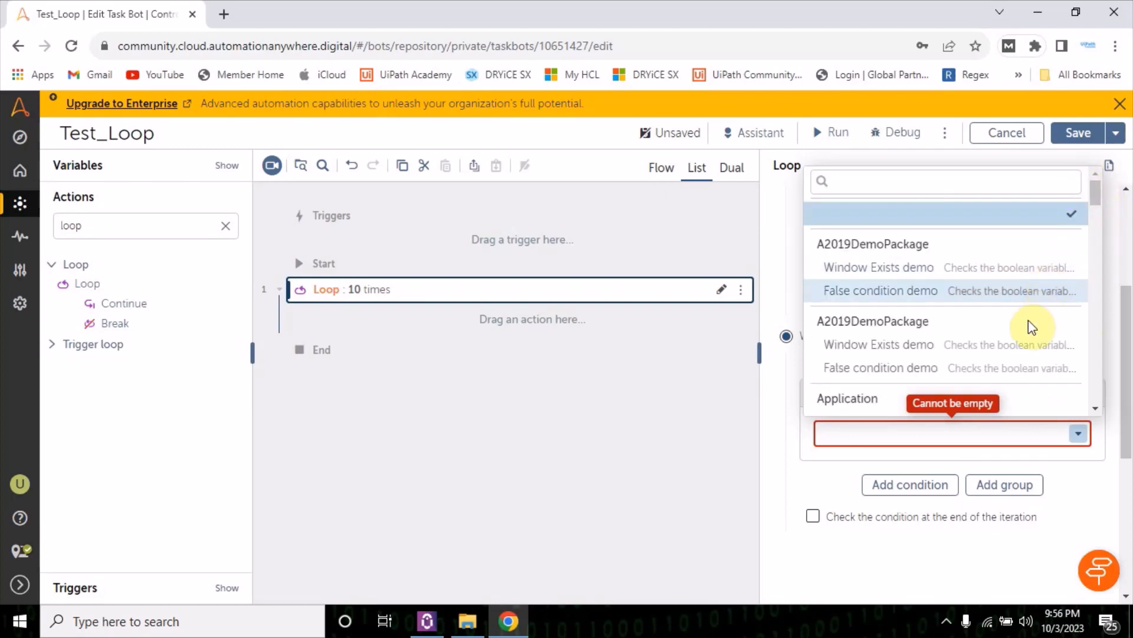
{"action": "scroll", "scroll_direction": "up", "scroll_amount": 3}
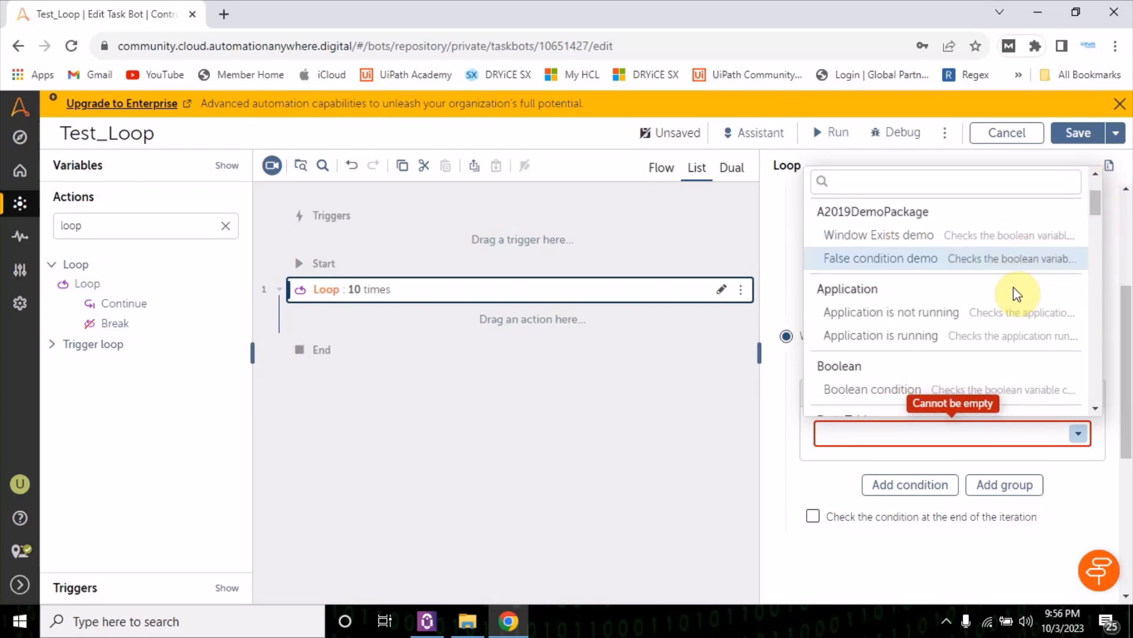
{"action": "scroll", "scroll_direction": "down", "scroll_amount": 3}
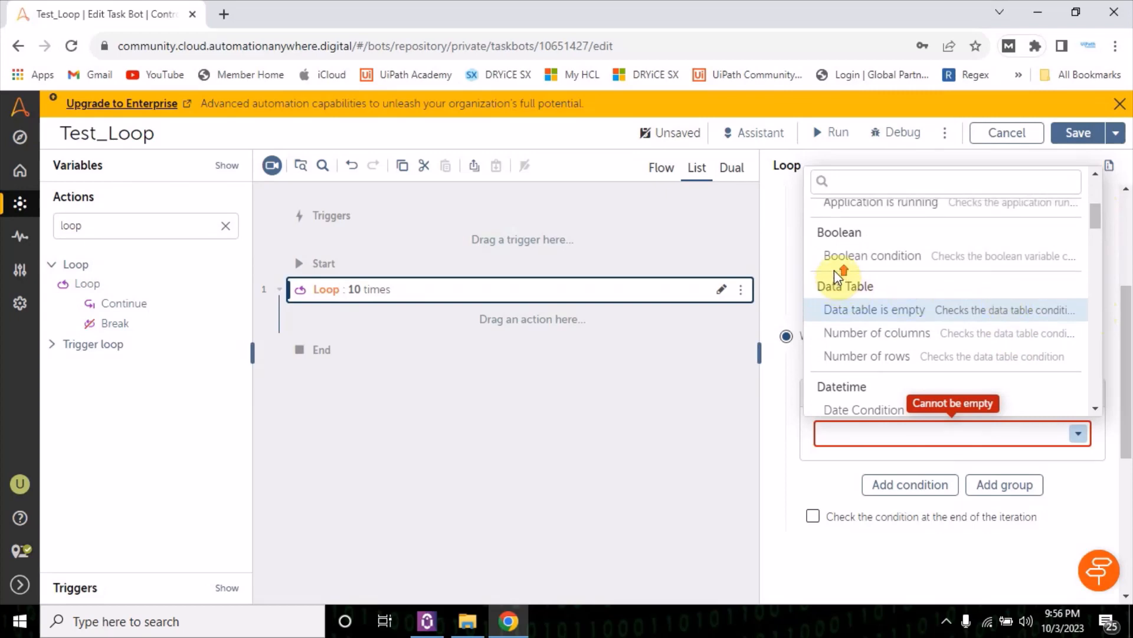
{"action": "scroll", "scroll_direction": "down", "scroll_amount": 3}
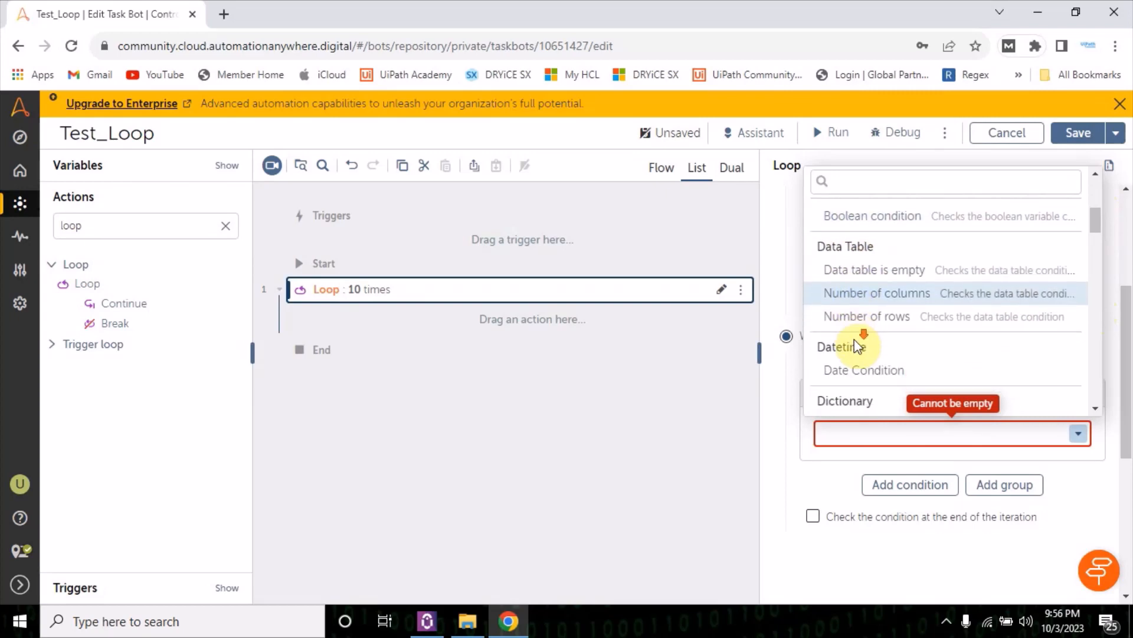
{"action": "scroll", "scroll_direction": "down", "scroll_amount": 3}
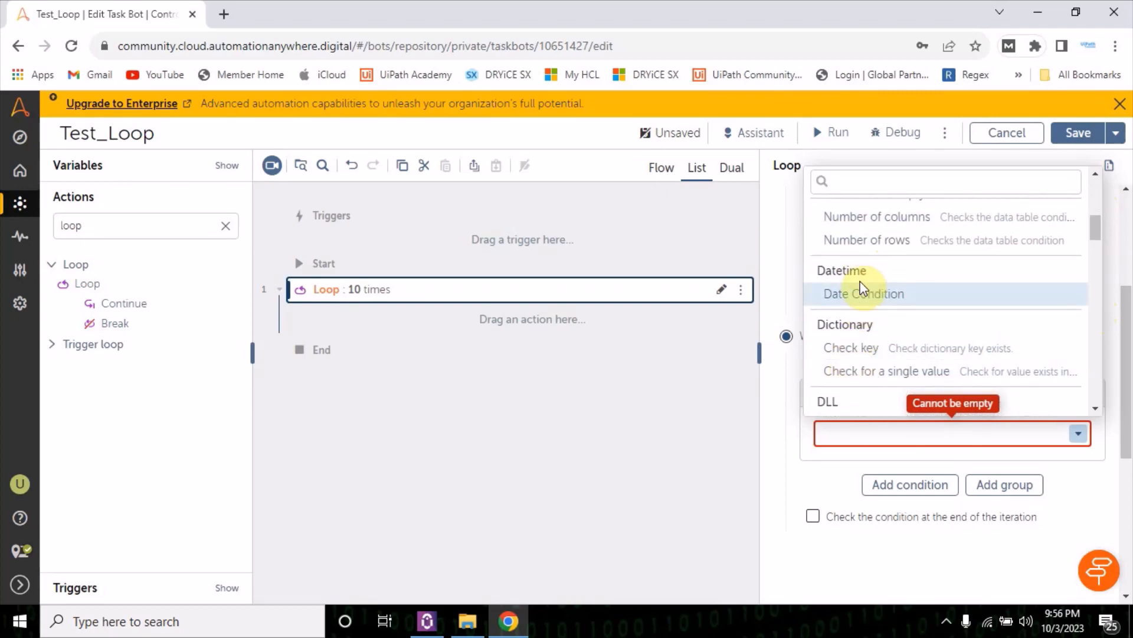
{"action": "scroll", "scroll_direction": "down", "scroll_amount": 3}
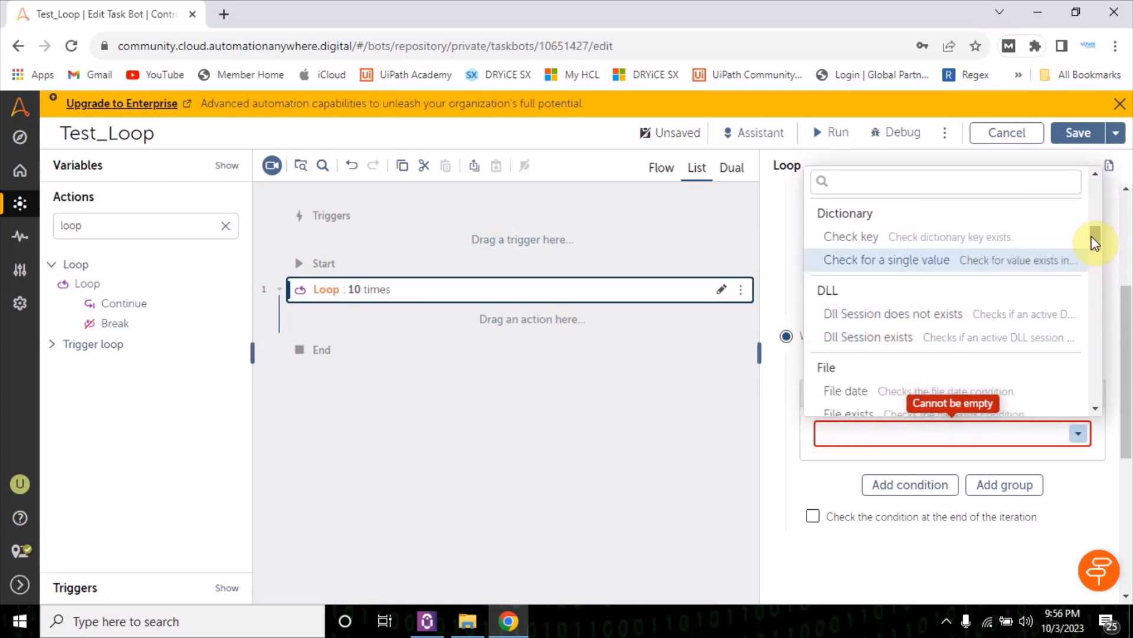
{"action": "scroll", "scroll_direction": "down", "scroll_amount": 3}
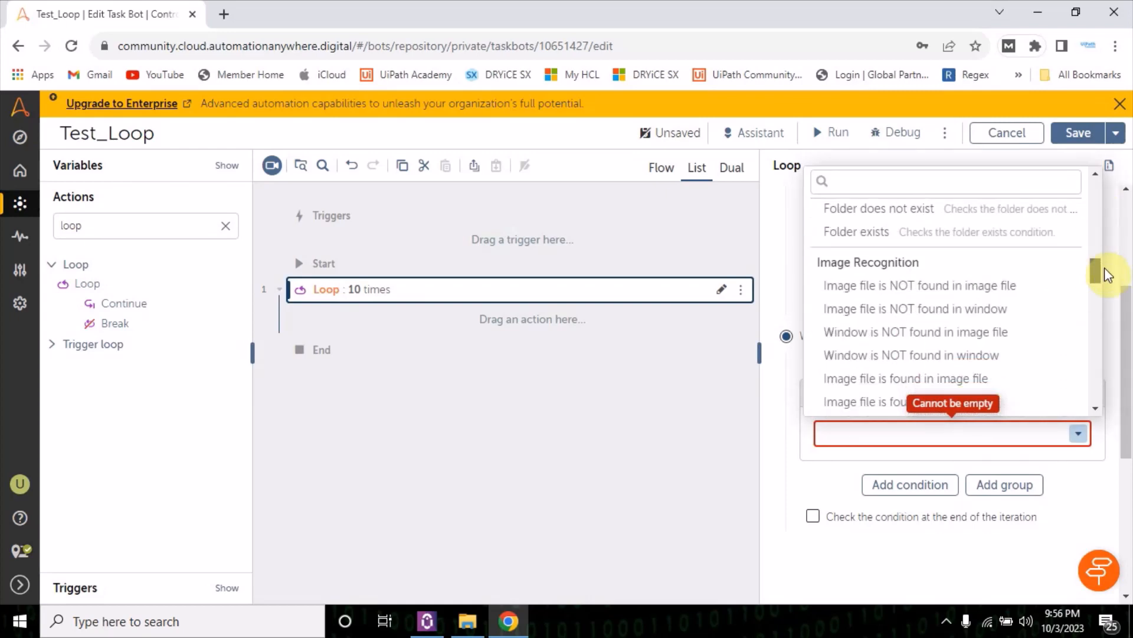
{"action": "scroll", "scroll_direction": "down", "scroll_amount": 3}
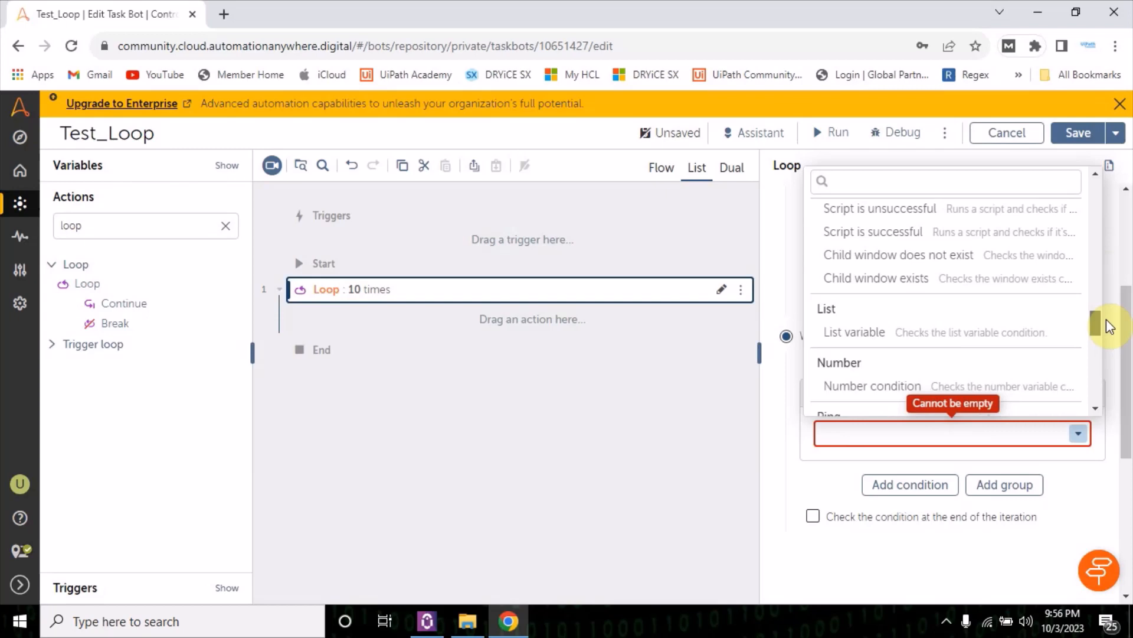
{"action": "scroll", "scroll_direction": "down", "scroll_amount": 3}
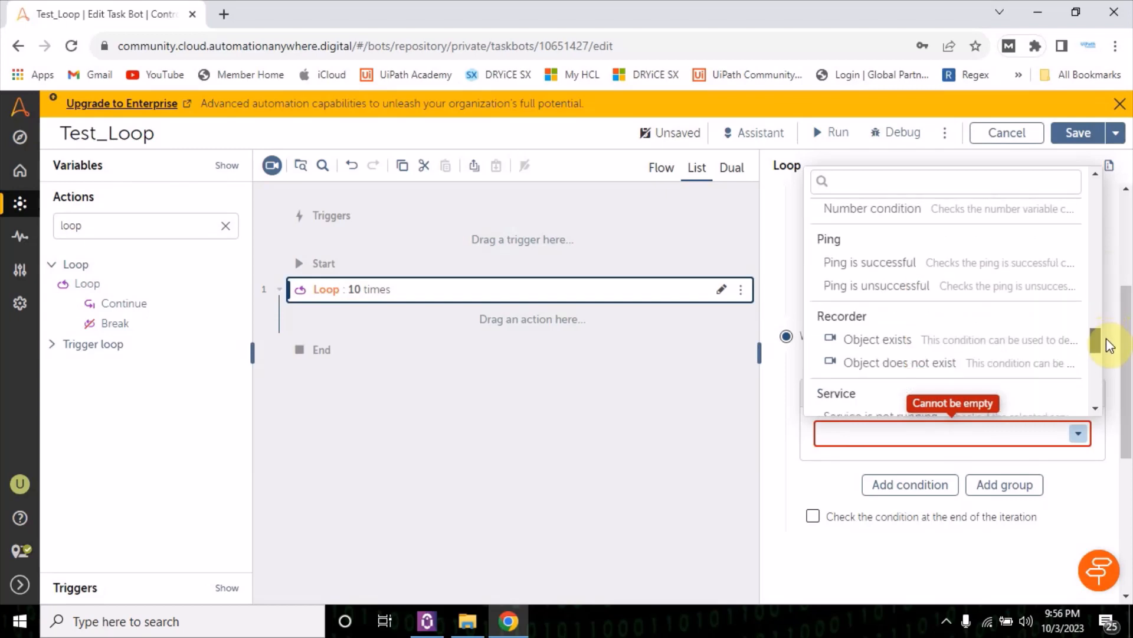
{"action": "scroll", "scroll_direction": "down", "scroll_amount": 3}
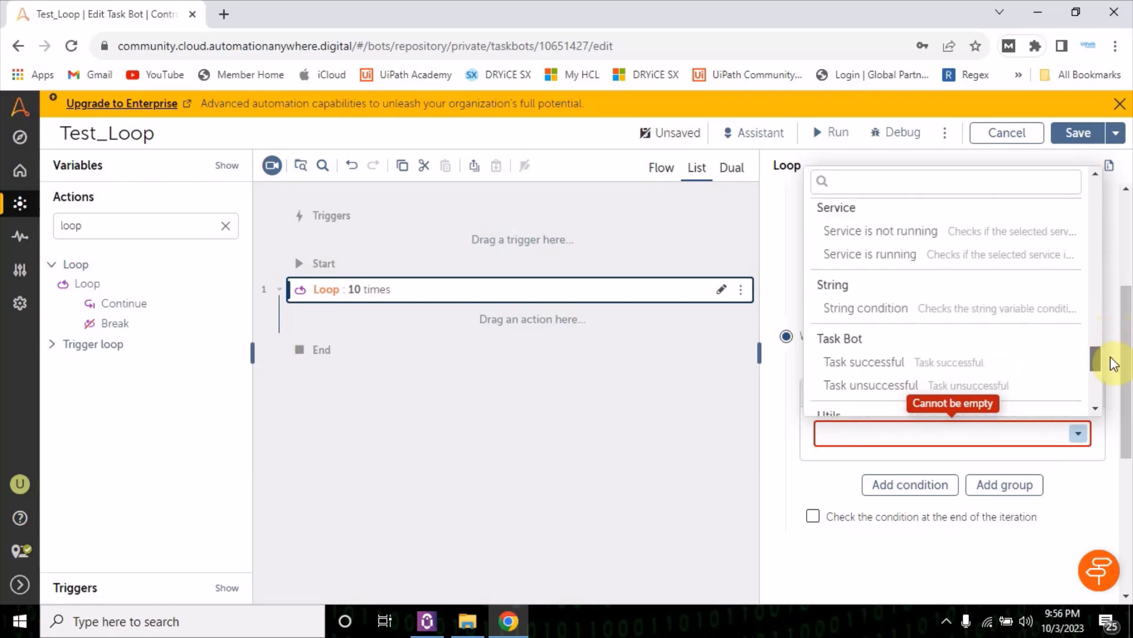
{"action": "scroll", "scroll_direction": "down", "scroll_amount": 3}
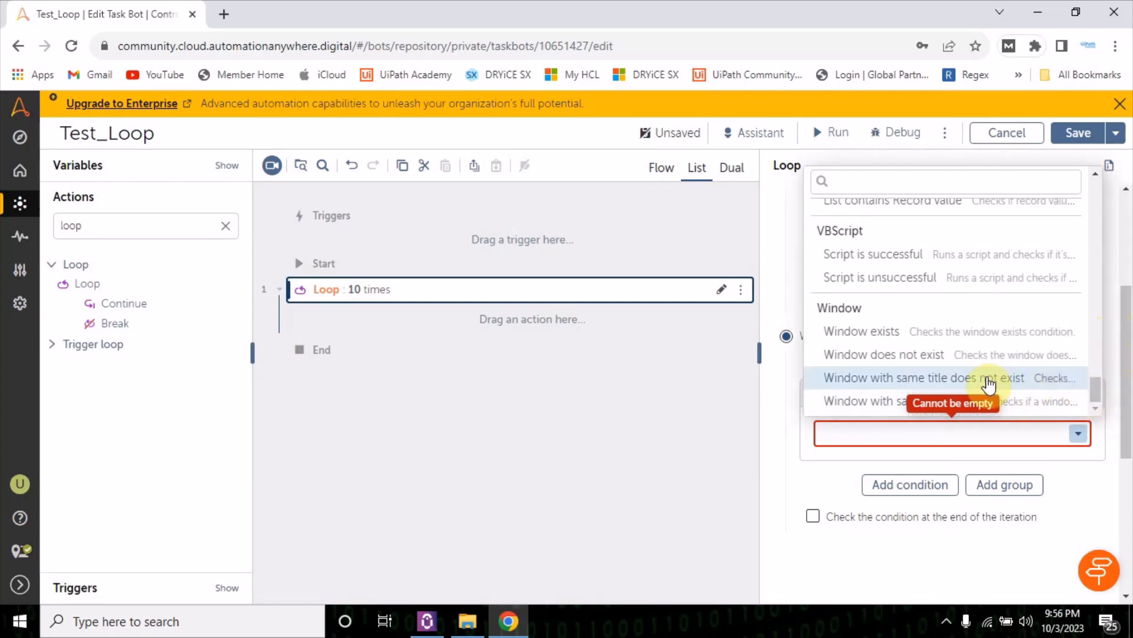
{"action": "mouse_move", "coordinate": [983, 377]}
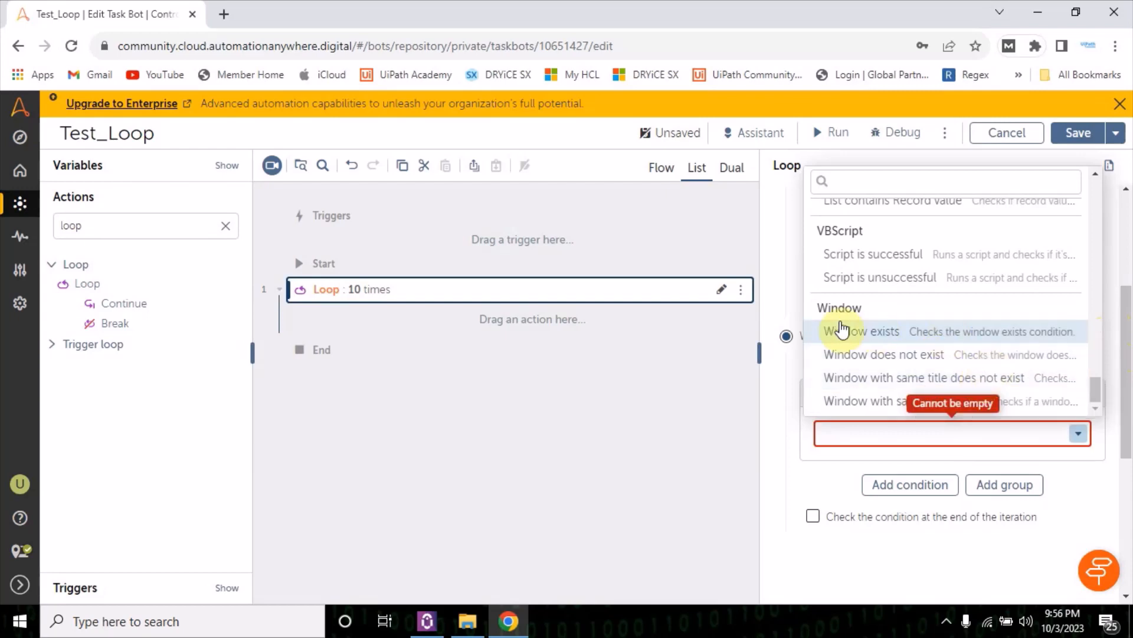
{"action": "mouse_move", "coordinate": [909, 344]}
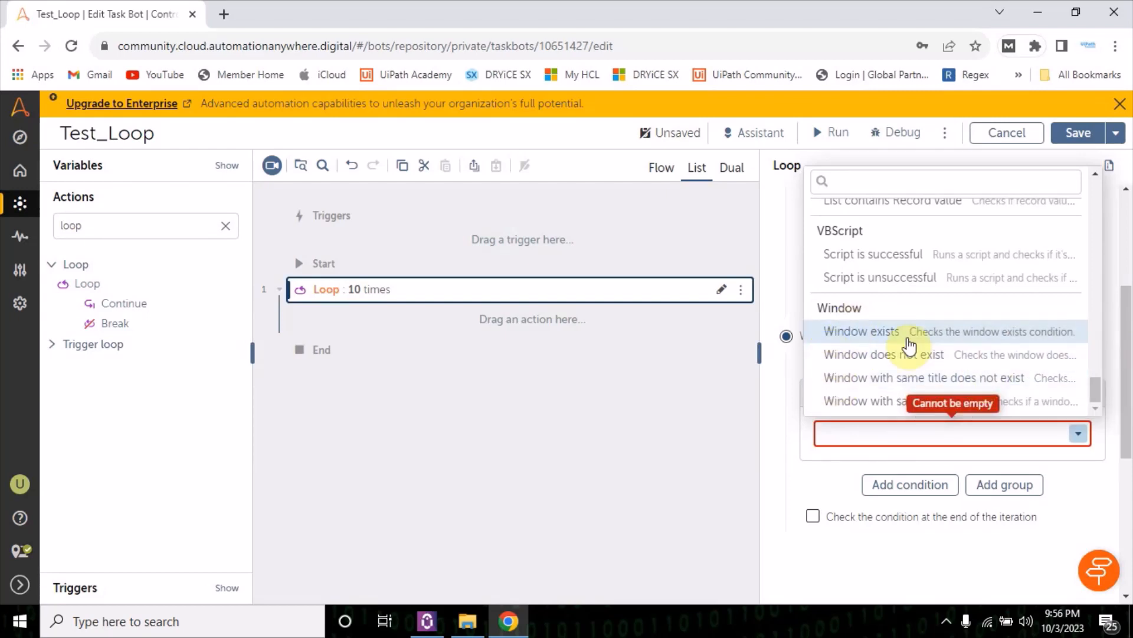
{"action": "mouse_move", "coordinate": [879, 340]}
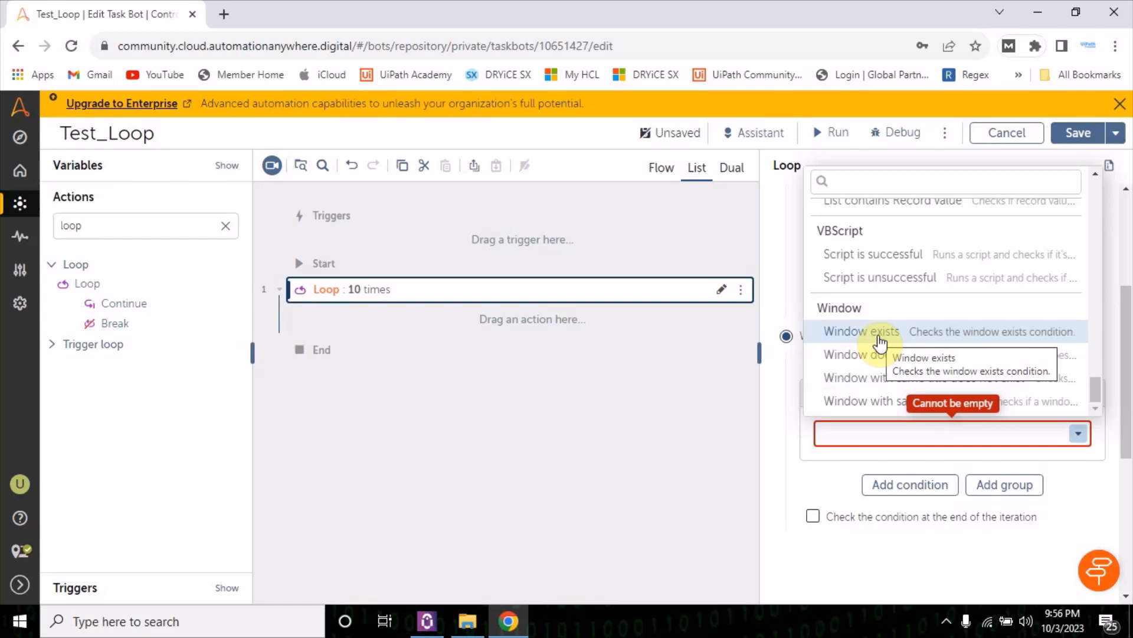
Set the While condition to 'Window exists' on an application window, then minimize the browser.
{"action": "left_click", "coordinate": [860, 331]}
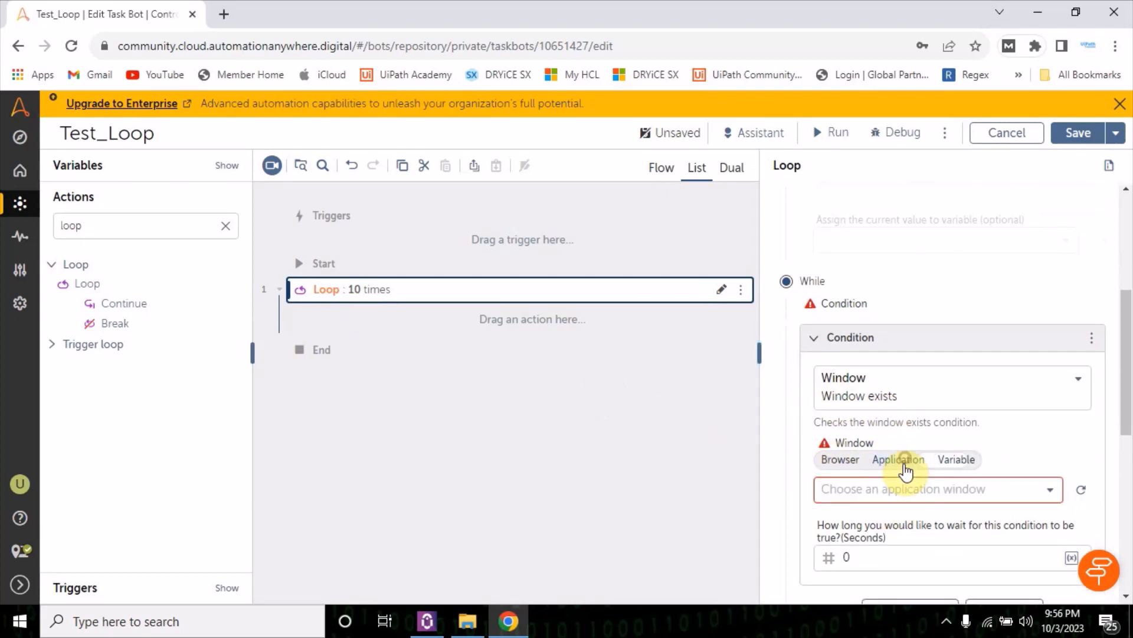
{"action": "left_click", "coordinate": [1049, 489]}
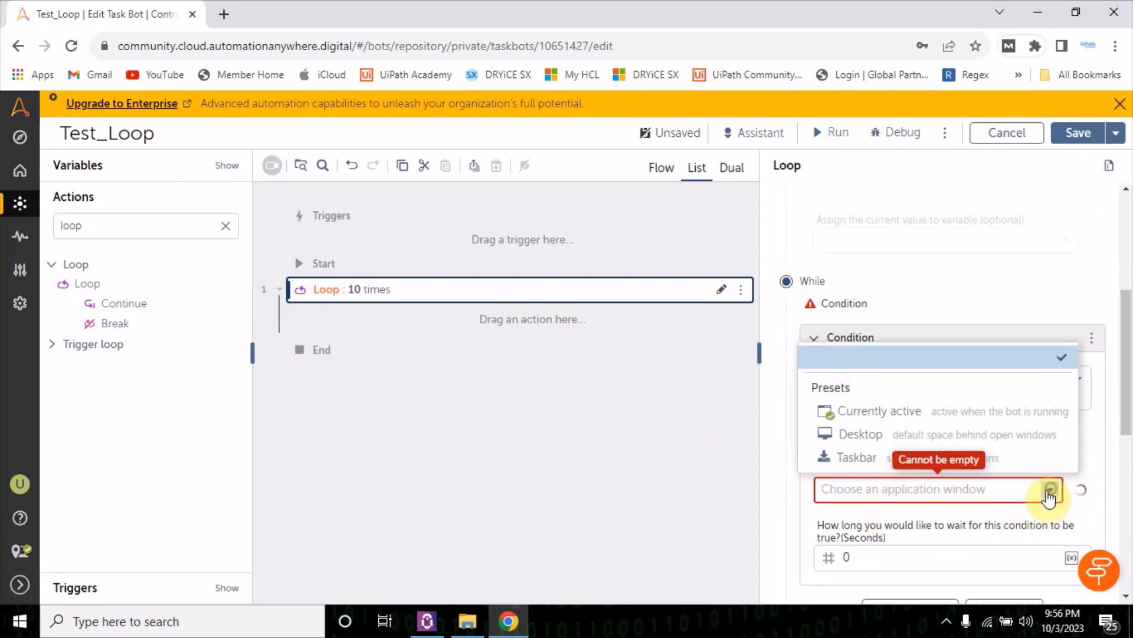
{"action": "left_click", "coordinate": [1050, 489]}
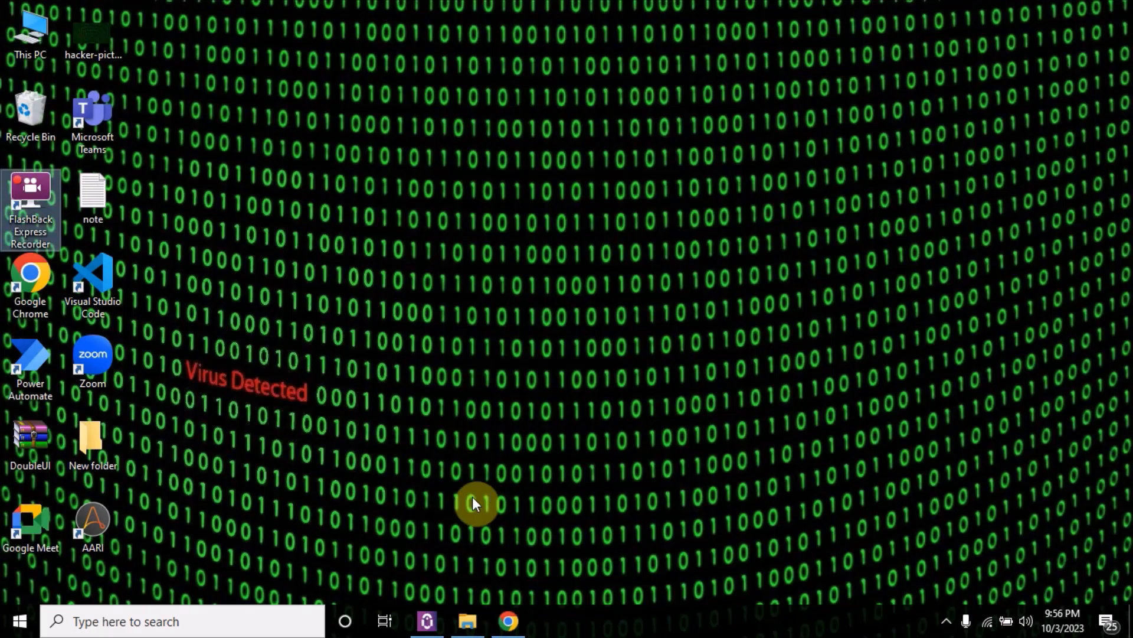
Launch Chrome and open the DataTables bookmark in a new window.
{"action": "left_click", "coordinate": [508, 621]}
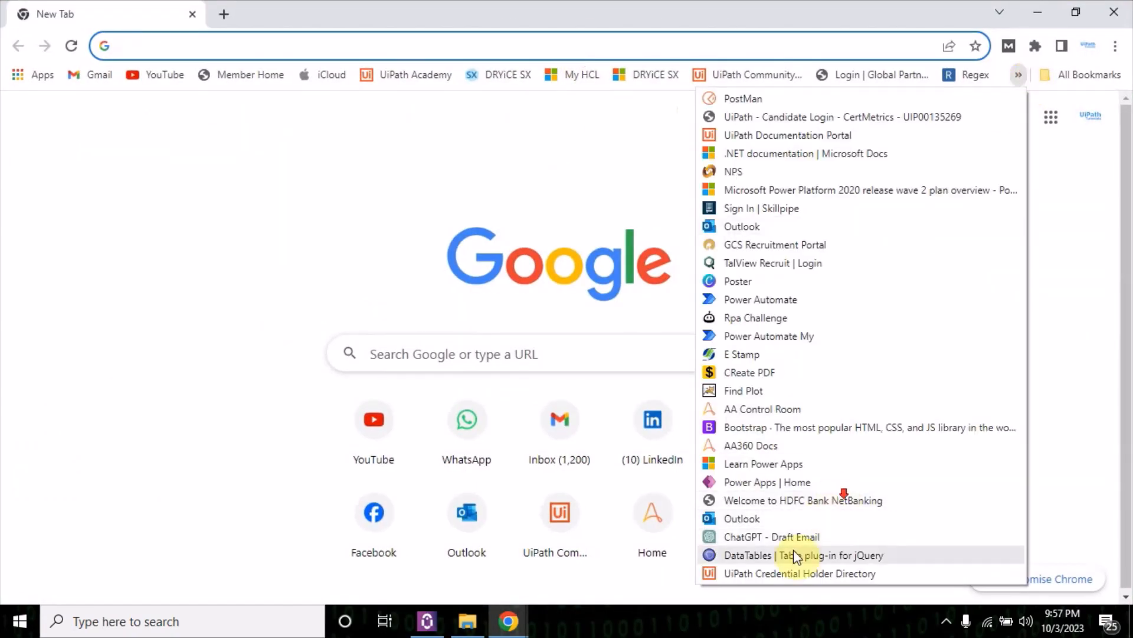
{"action": "left_click", "coordinate": [803, 554]}
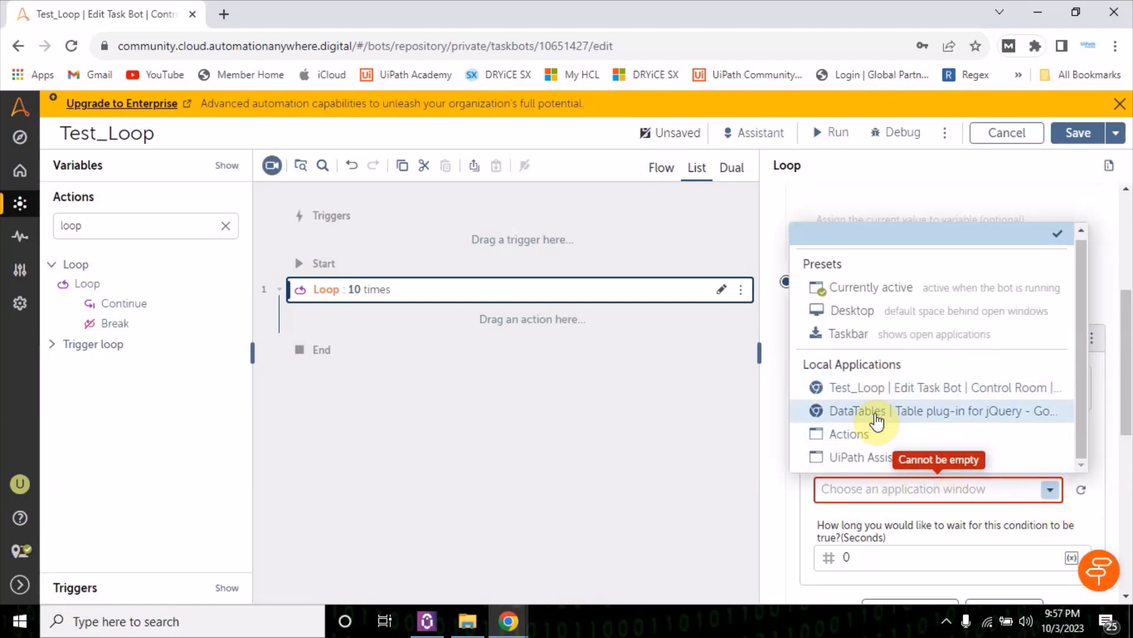
{"action": "mouse_move", "coordinate": [894, 417]}
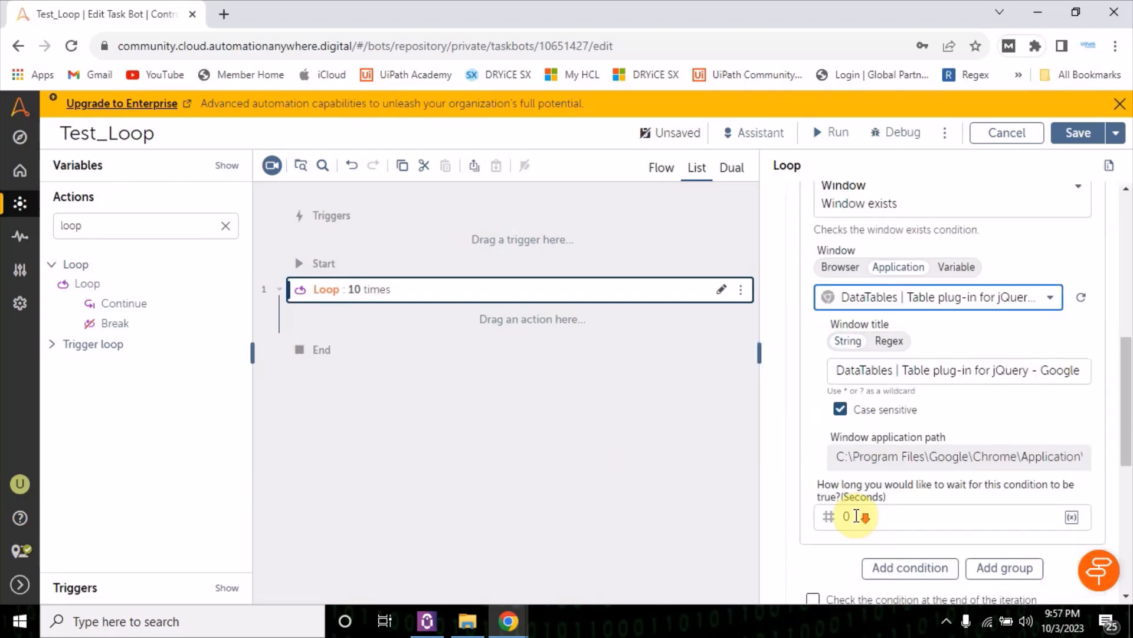
Choose the 'DataTables | Table plug-in for jQuery - Google Chrome' window and reopen the Loop.
{"action": "scroll", "scroll_direction": "down", "scroll_amount": 3}
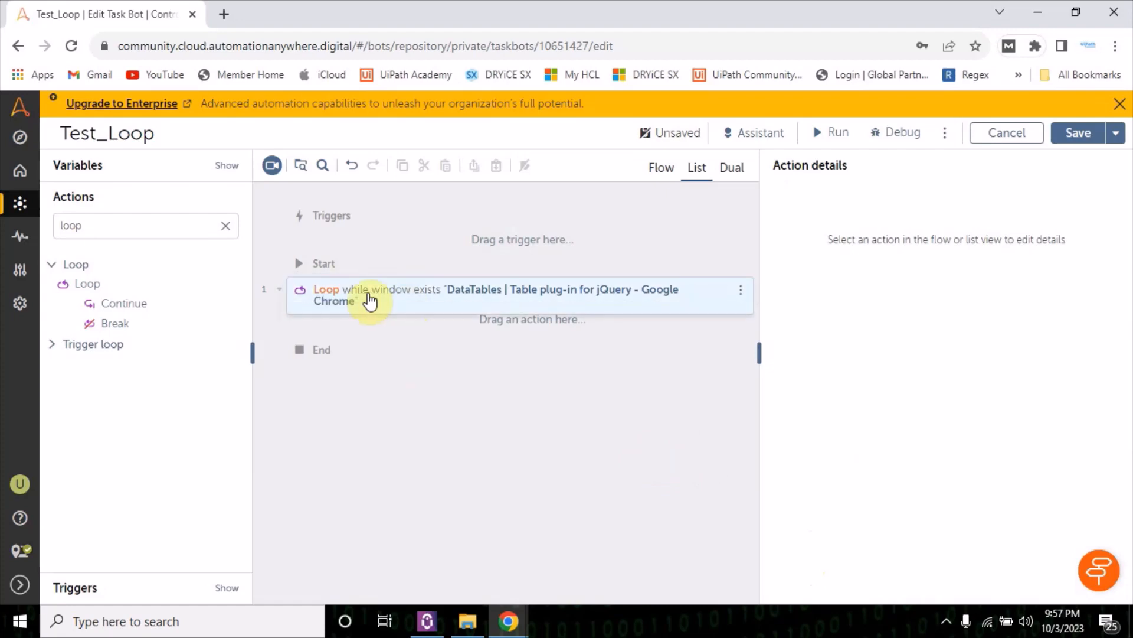
{"action": "left_click", "coordinate": [493, 294]}
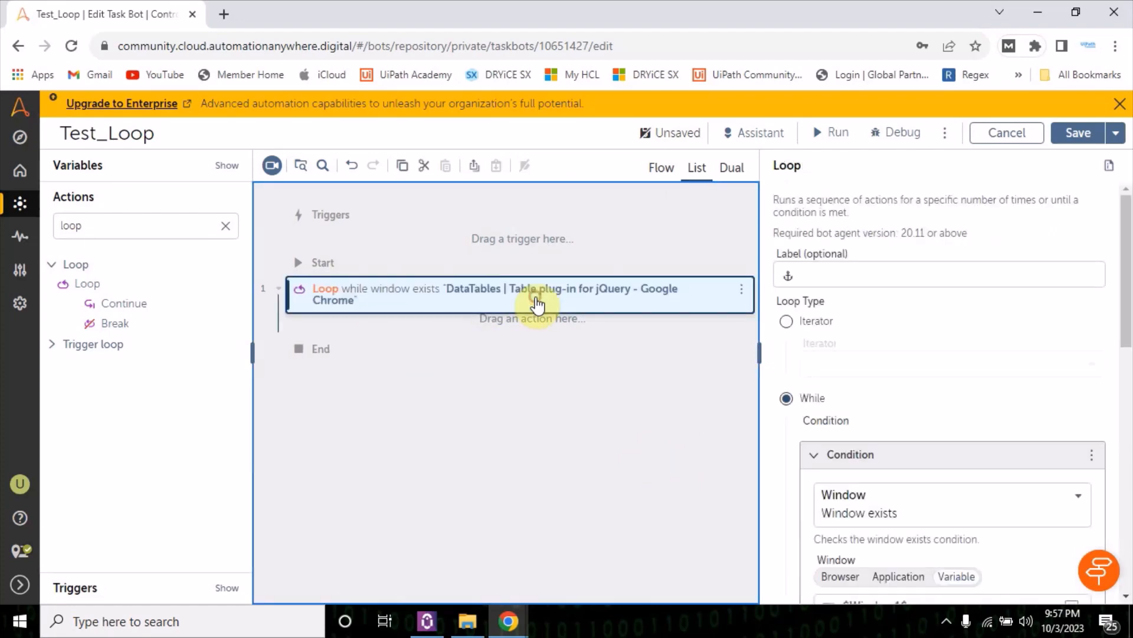
{"action": "mouse_move", "coordinate": [475, 309]}
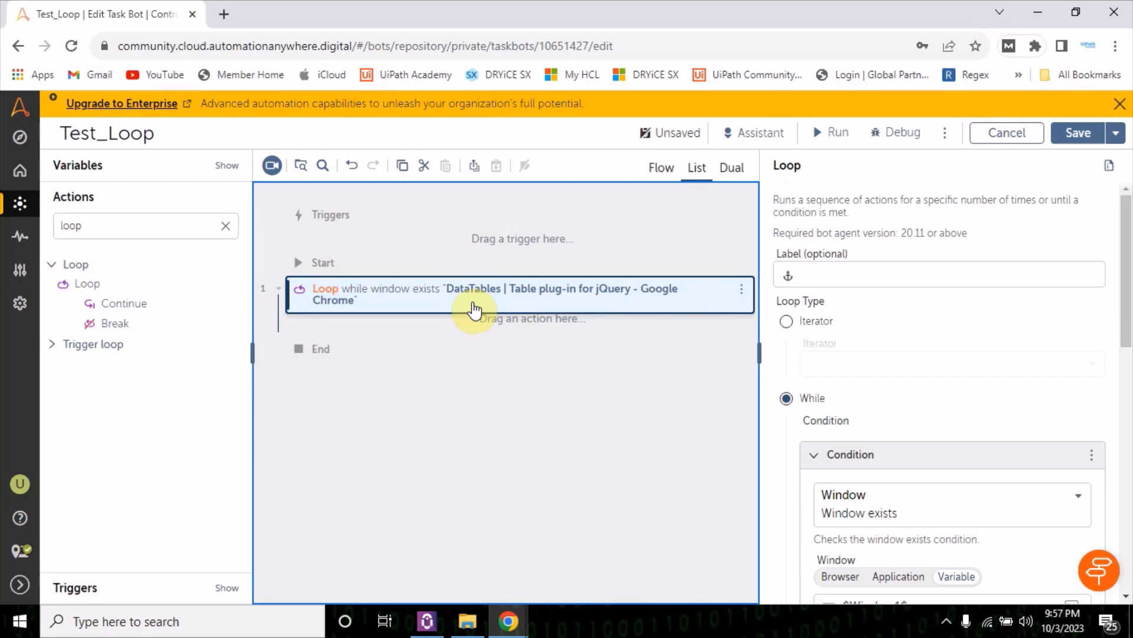
{"action": "mouse_move", "coordinate": [513, 300]}
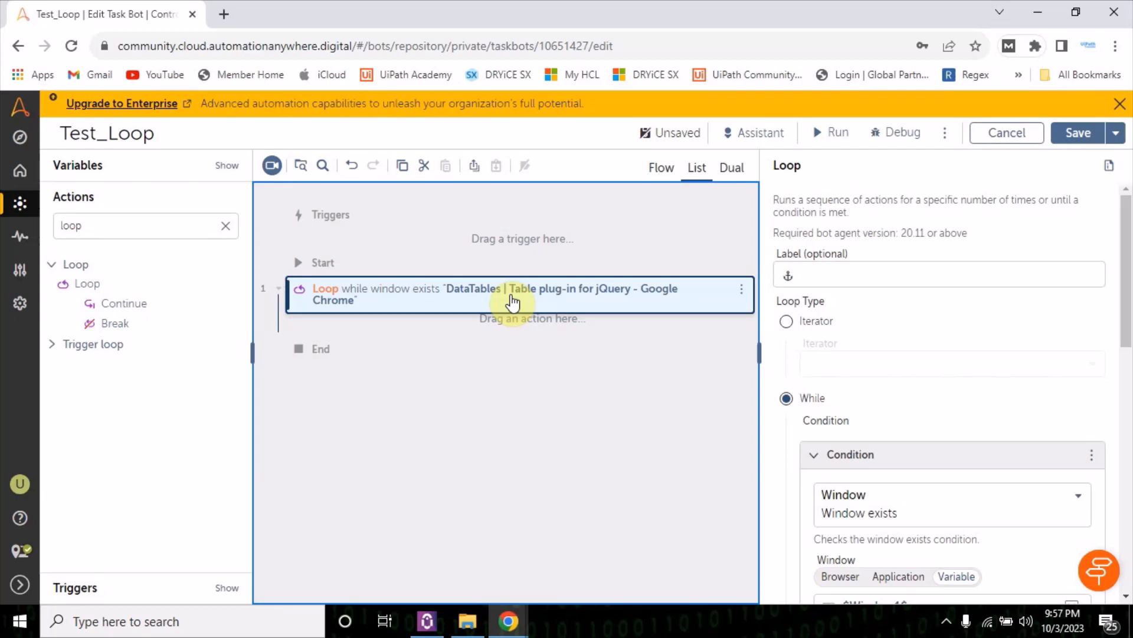
Add a Message box inside the loop displaying 'Window Exist'.
{"action": "left_click", "coordinate": [342, 379]}
{"action": "type", "text": "box"}
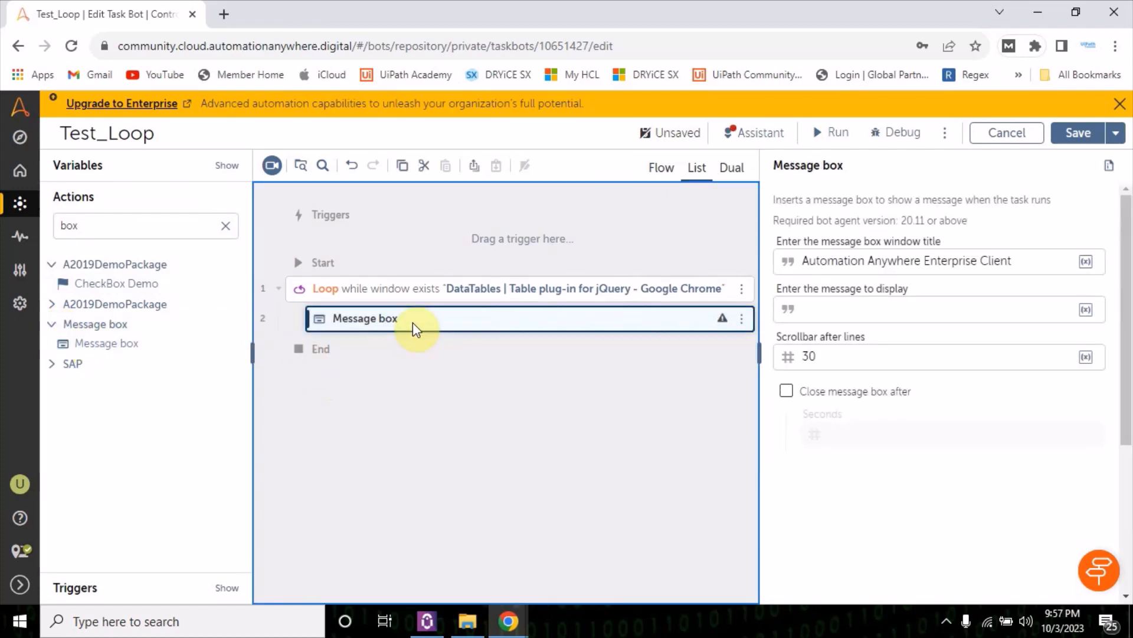
{"action": "left_click", "coordinate": [933, 309]}
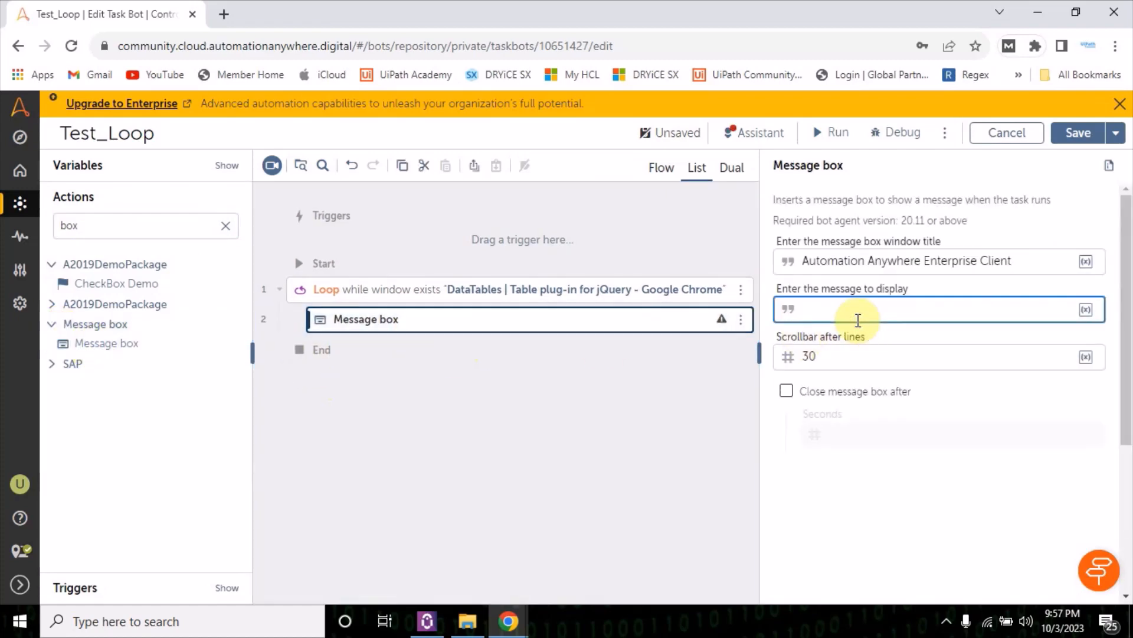
{"action": "type", "text": "Window Exist"}
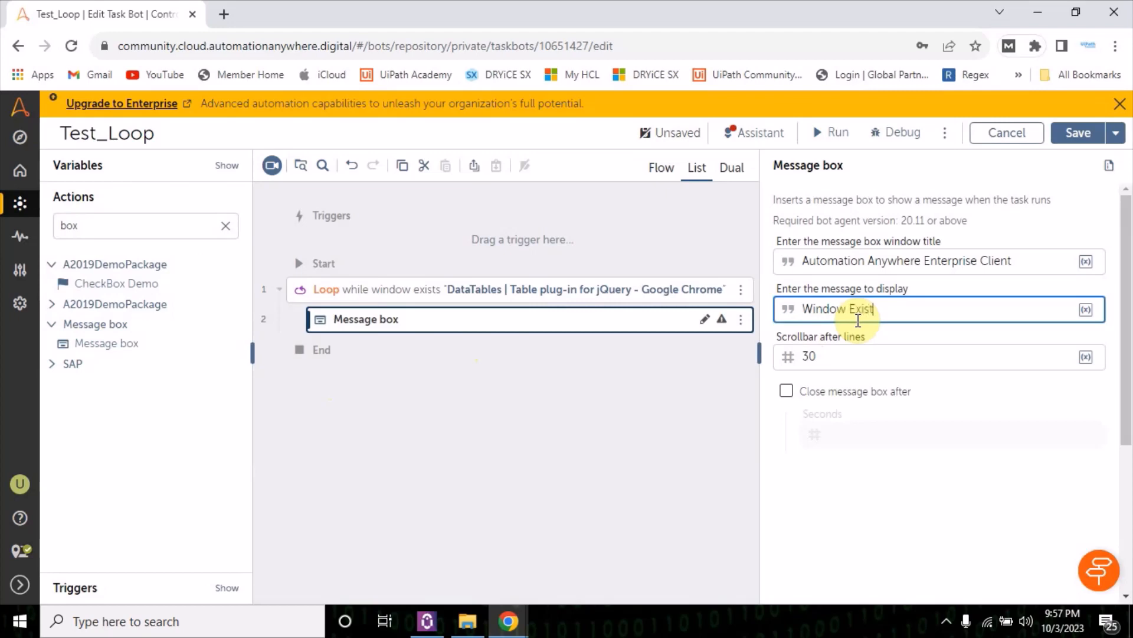
{"action": "left_click", "coordinate": [624, 423]}
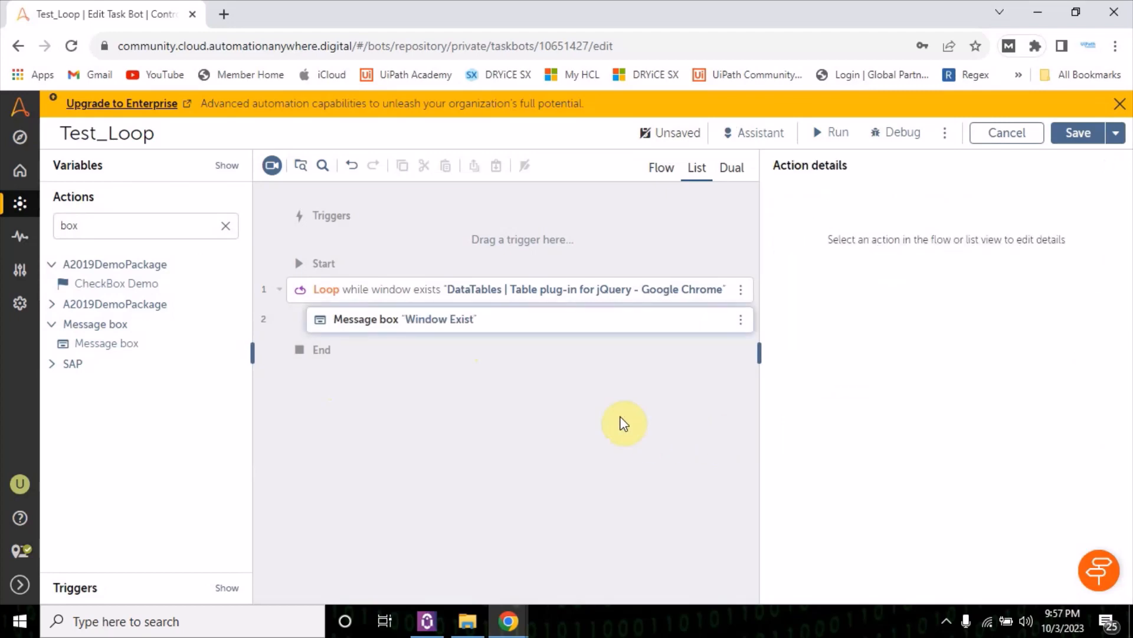
Check the open browser windows, return to the bot editor, and save the bot.
{"action": "left_click", "coordinate": [508, 620]}
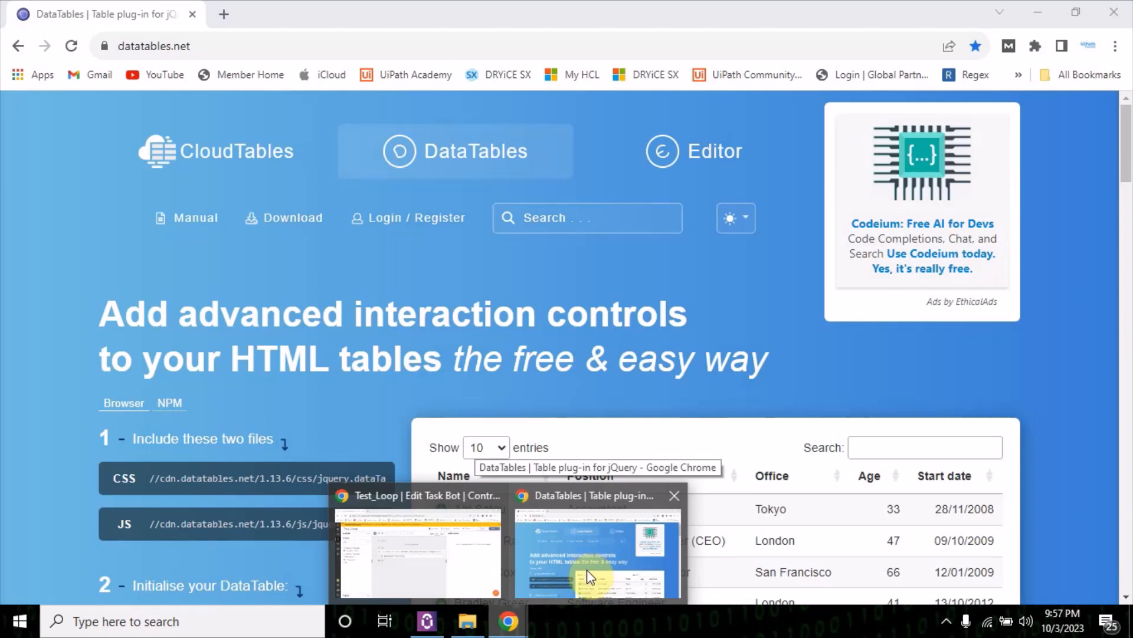
{"action": "left_click", "coordinate": [418, 550]}
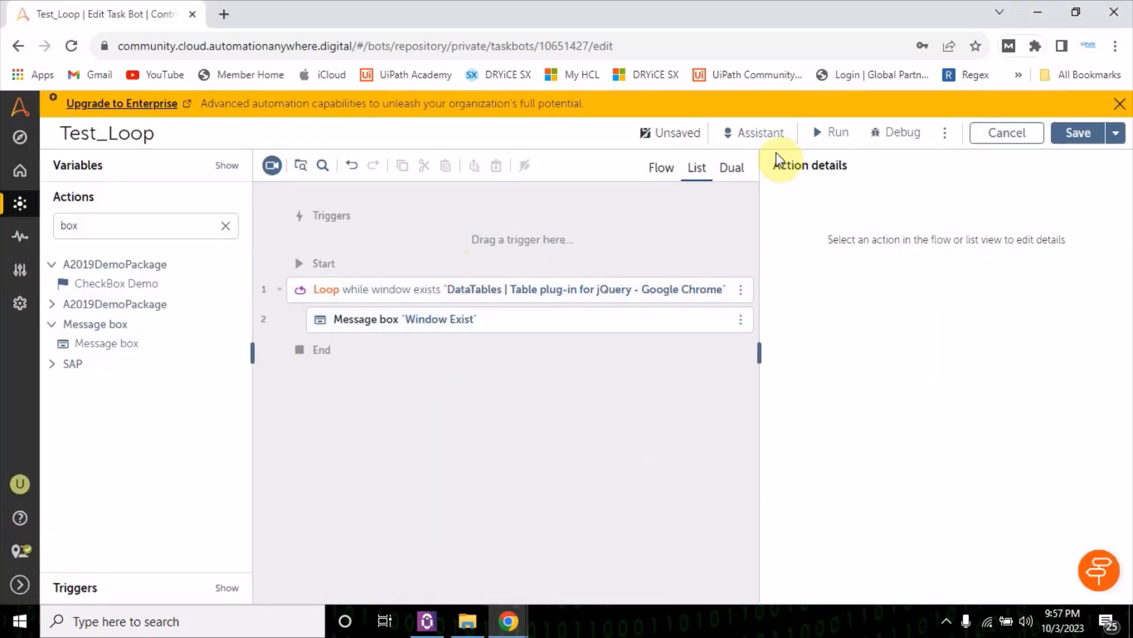
{"action": "left_click", "coordinate": [1078, 132]}
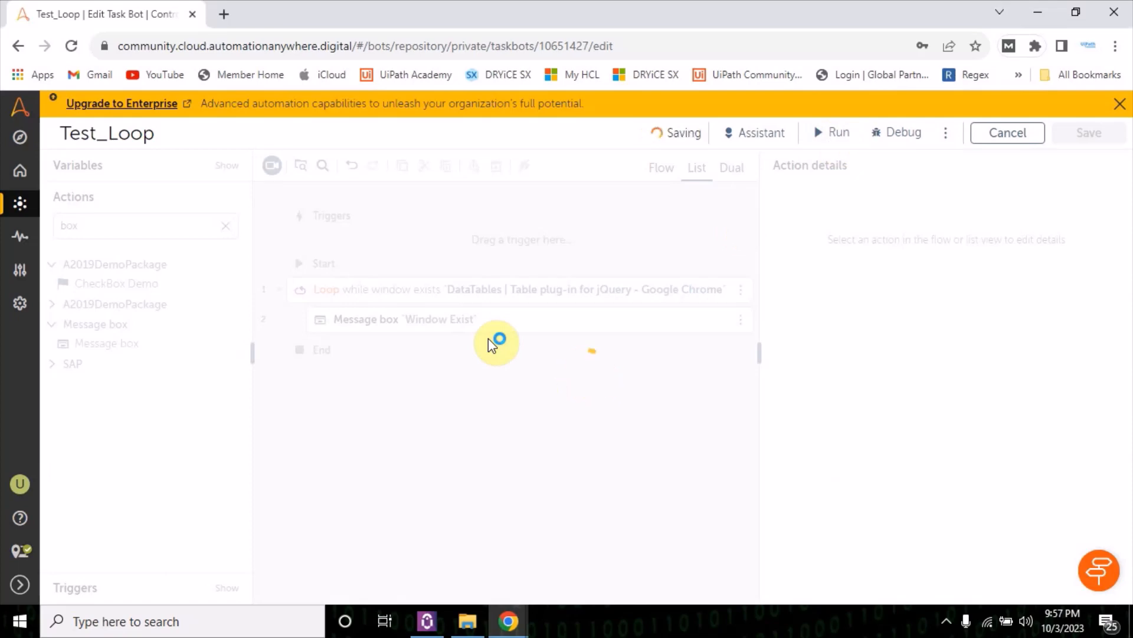
Run Test_Loop, close the 'Window Exist' messages, and dismiss the success notice.
{"action": "left_click", "coordinate": [838, 132]}
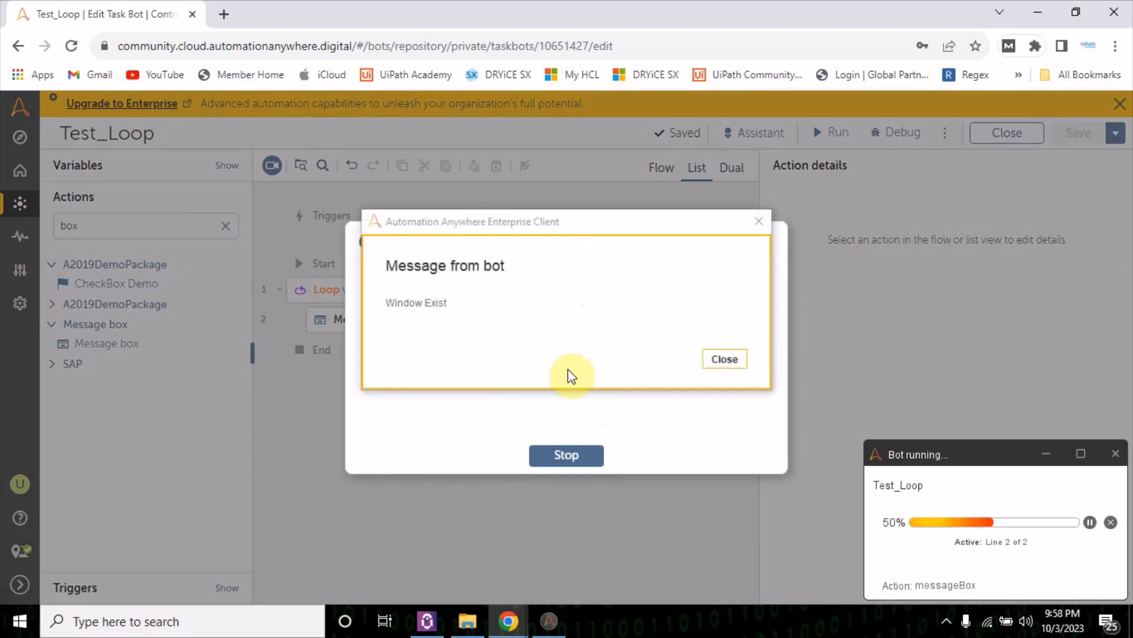
{"action": "left_click", "coordinate": [723, 358]}
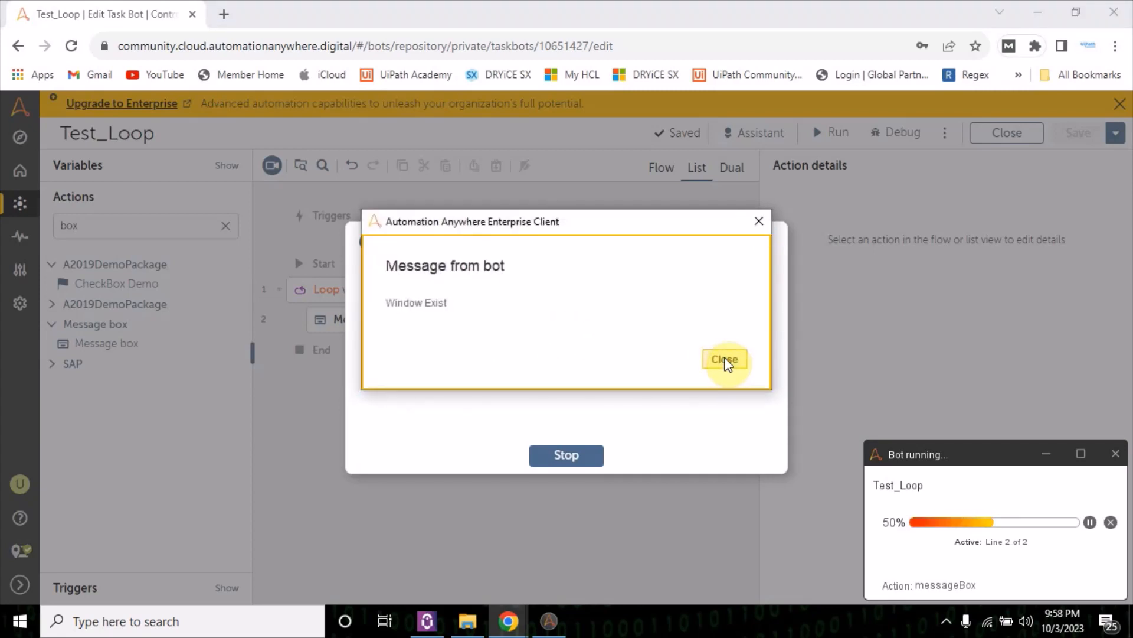
{"action": "mouse_move", "coordinate": [374, 327]}
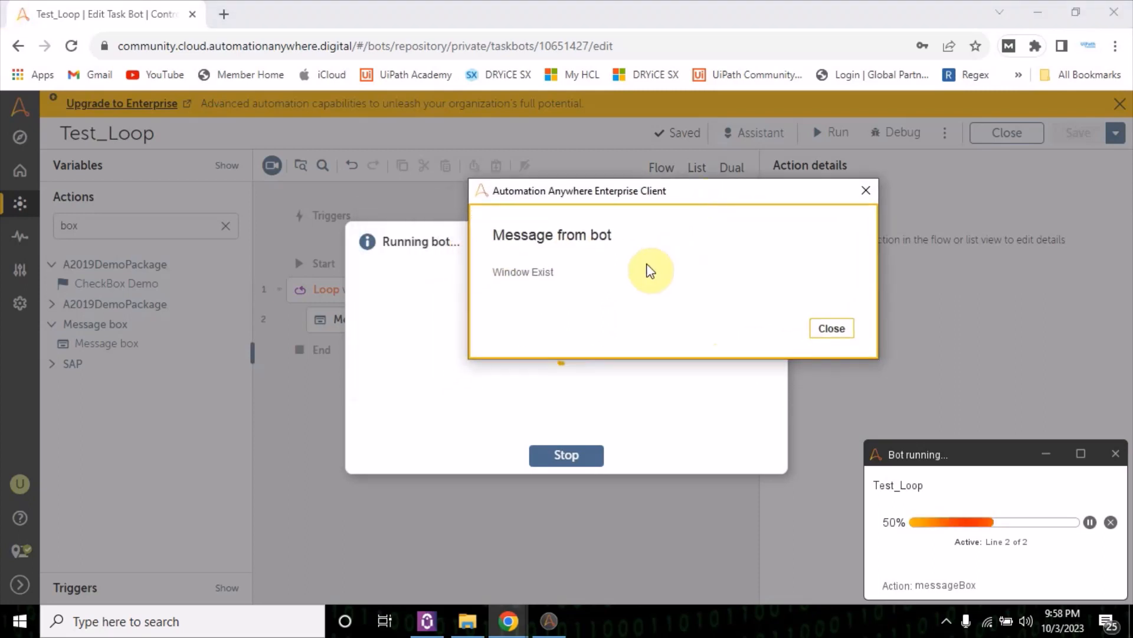
{"action": "mouse_move", "coordinate": [322, 292]}
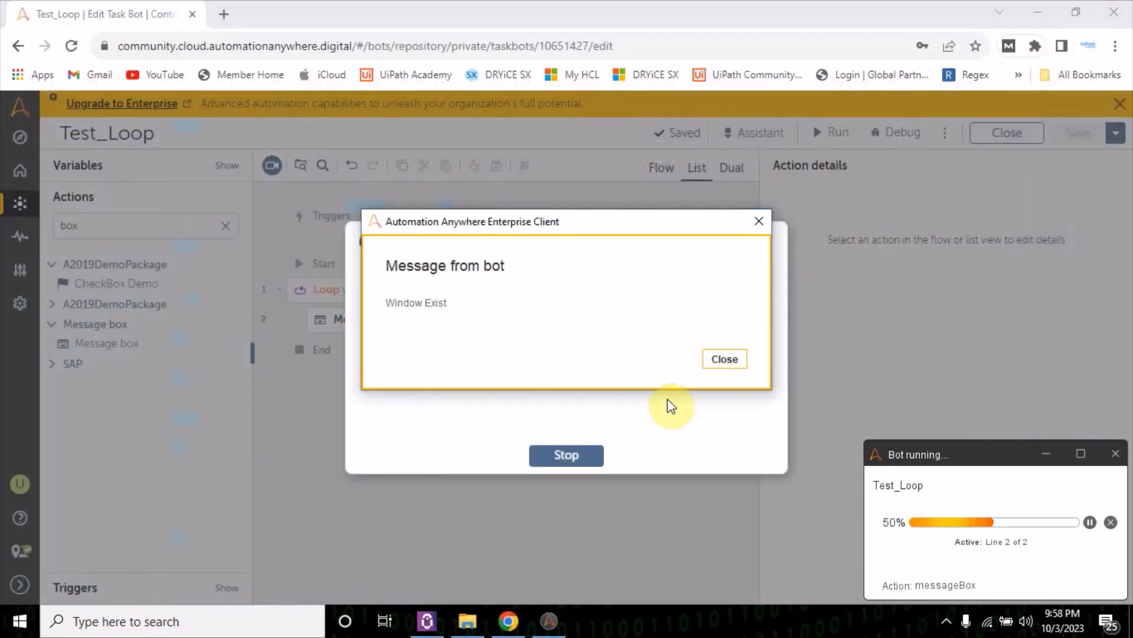
{"action": "left_click", "coordinate": [724, 358]}
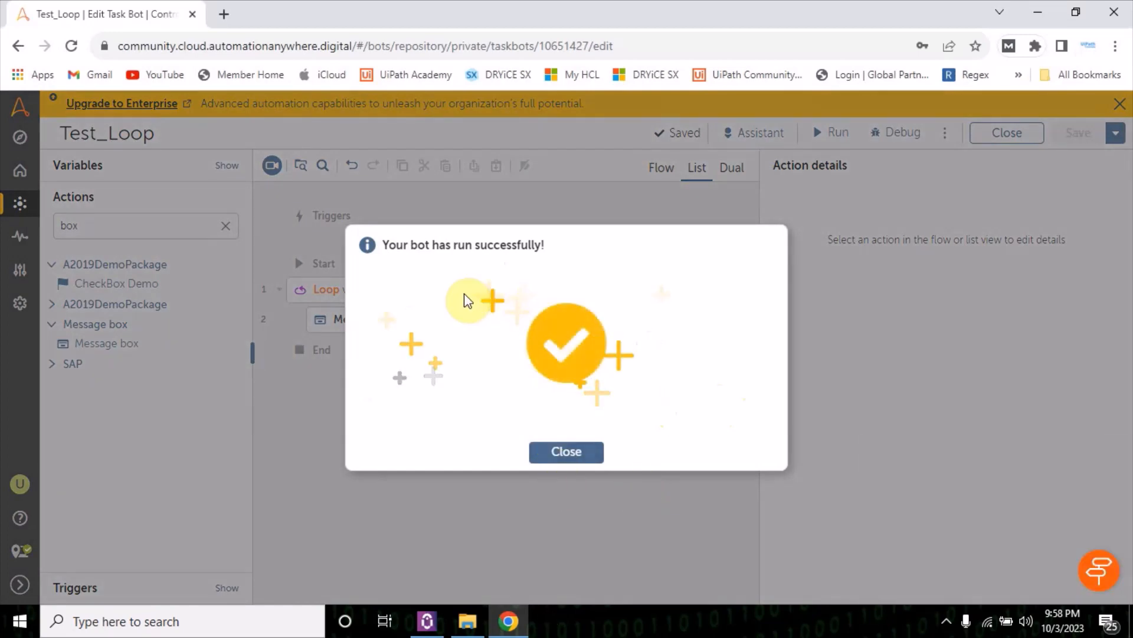
{"action": "left_click", "coordinate": [566, 451]}
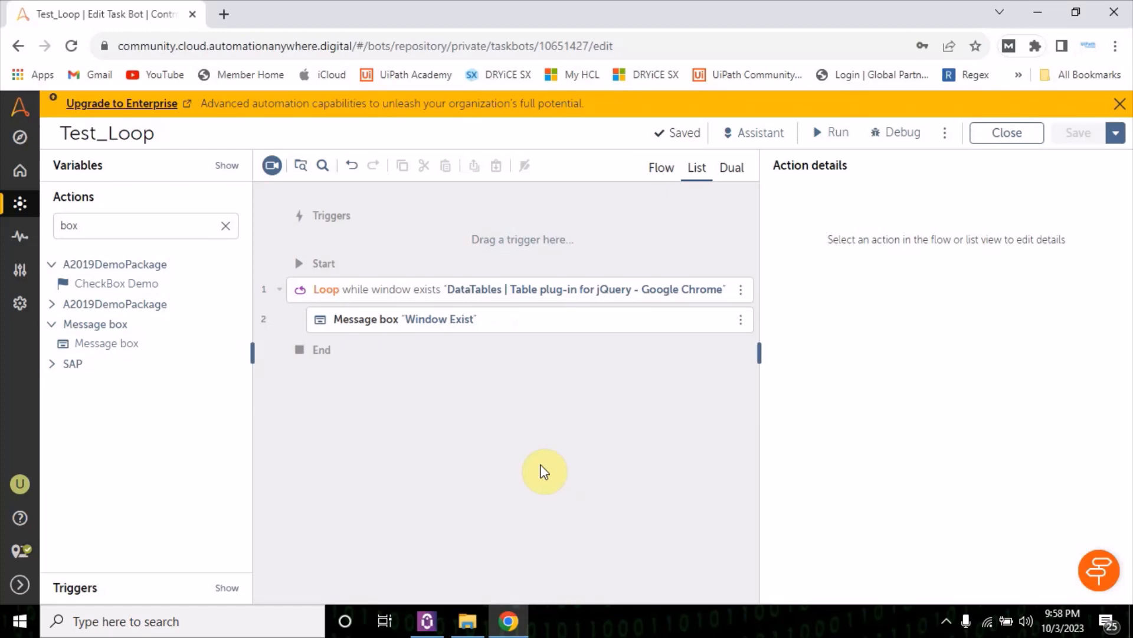
{"action": "mouse_move", "coordinate": [490, 583]}
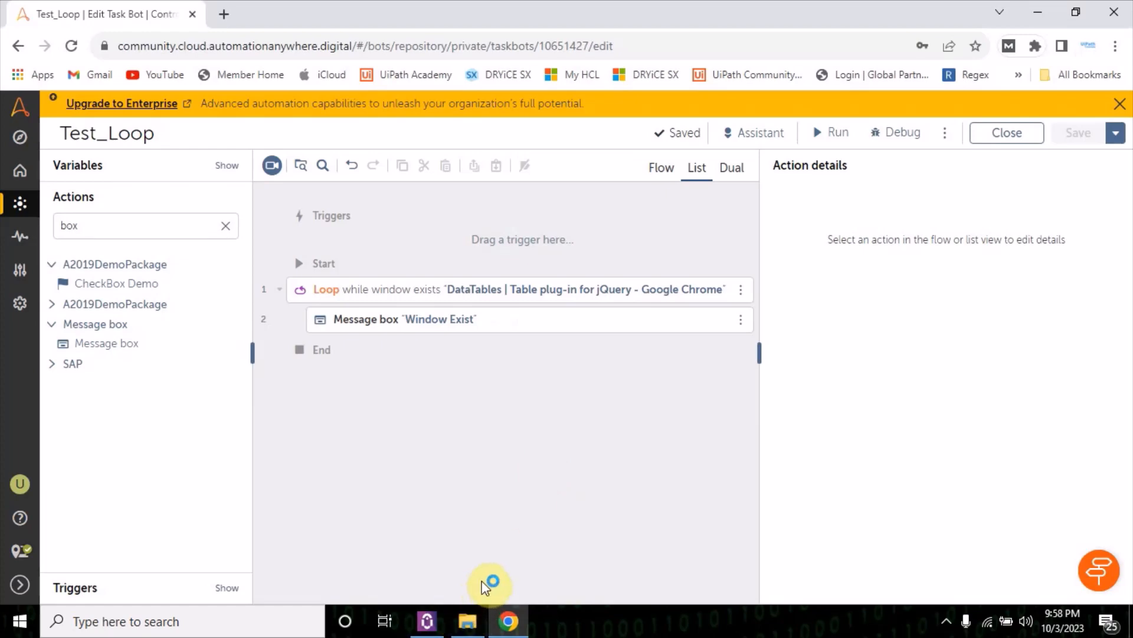
{"action": "mouse_move", "coordinate": [543, 466]}
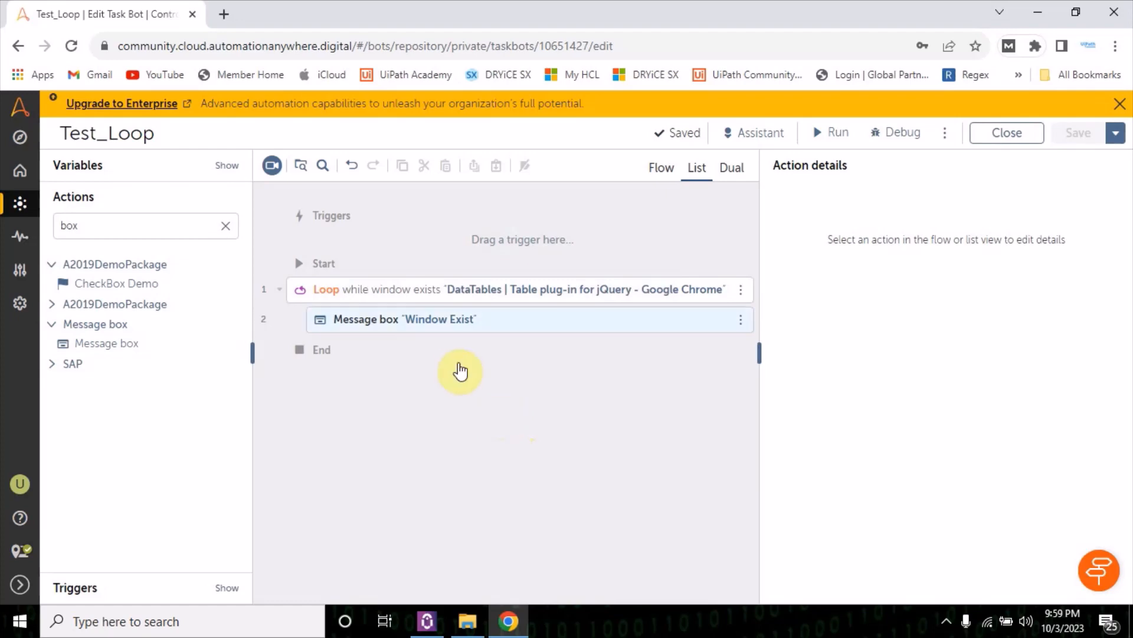
Change the Loop's While condition to a List variable check and browse for a variable.
{"action": "left_click", "coordinate": [412, 294]}
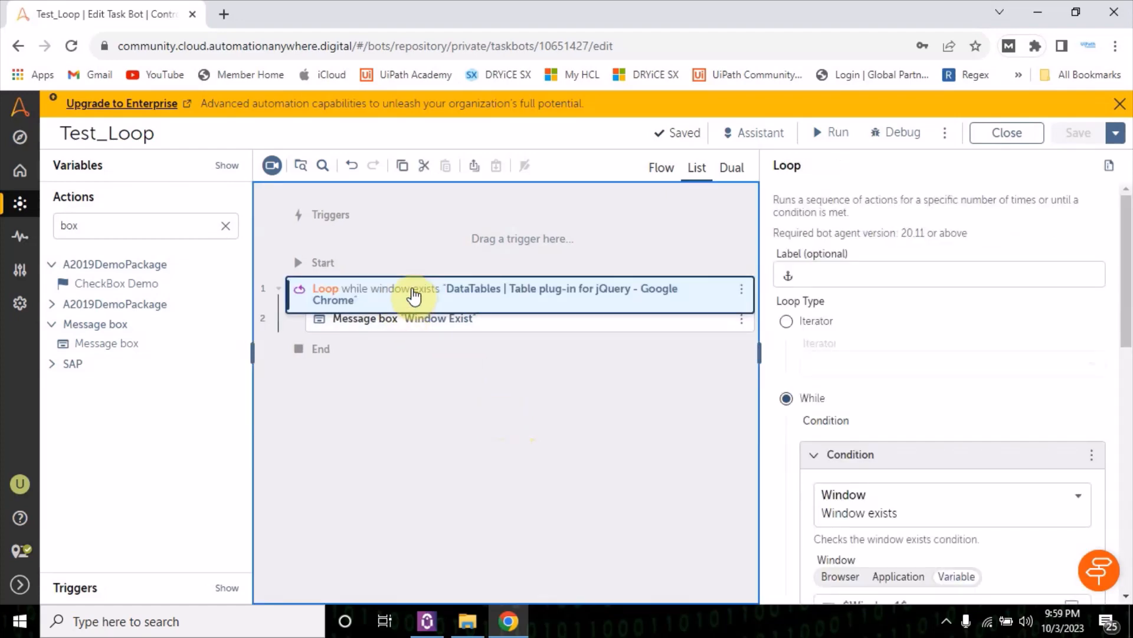
{"action": "mouse_move", "coordinate": [396, 302]}
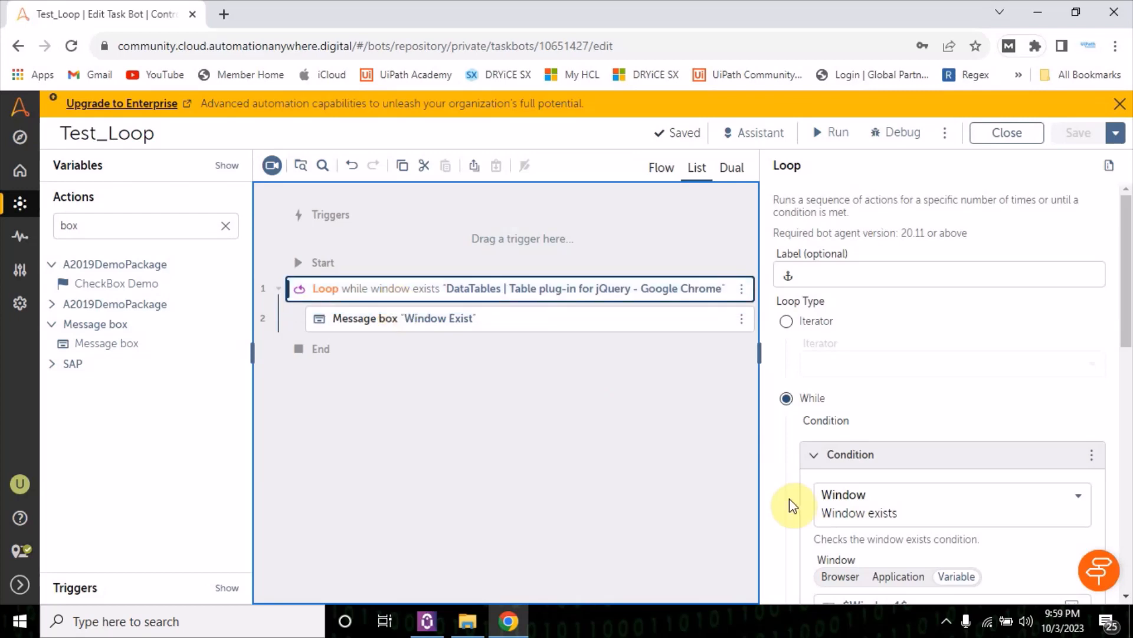
{"action": "mouse_move", "coordinate": [918, 523]}
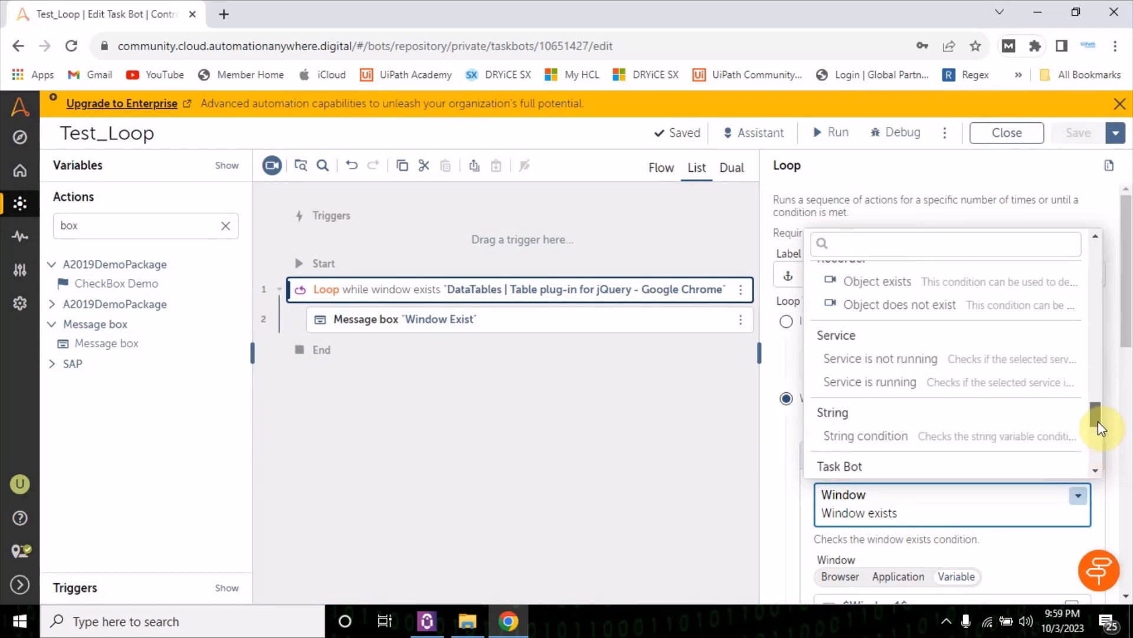
{"action": "scroll", "scroll_direction": "up", "scroll_amount": 3}
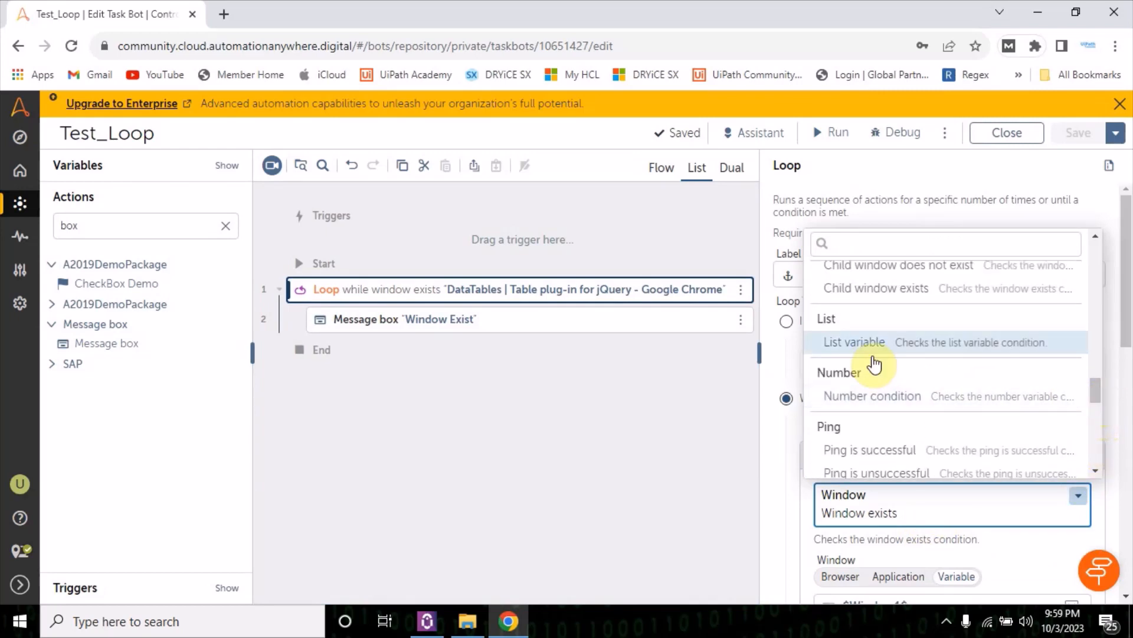
{"action": "left_click", "coordinate": [854, 341]}
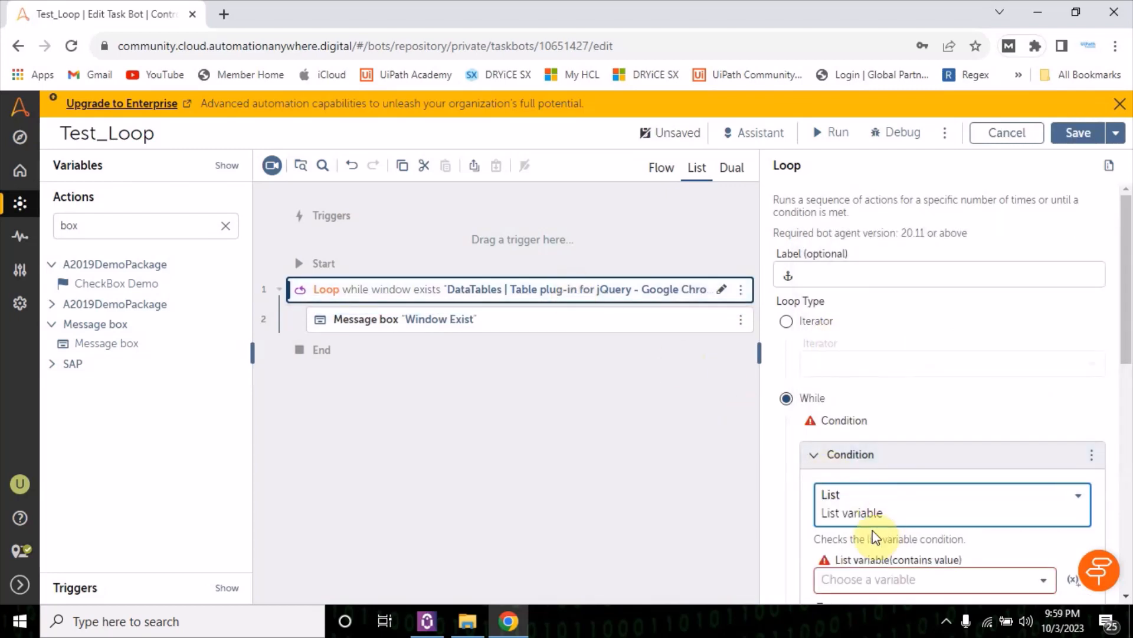
{"action": "scroll", "scroll_direction": "down", "scroll_amount": 3}
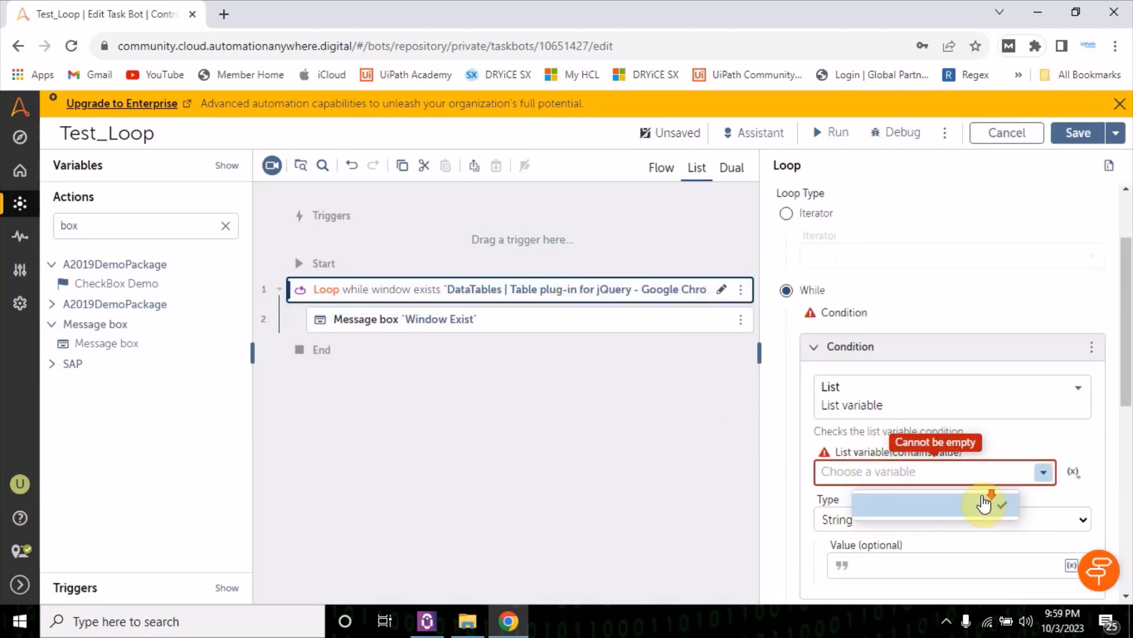
{"action": "scroll", "scroll_direction": "down", "scroll_amount": 3}
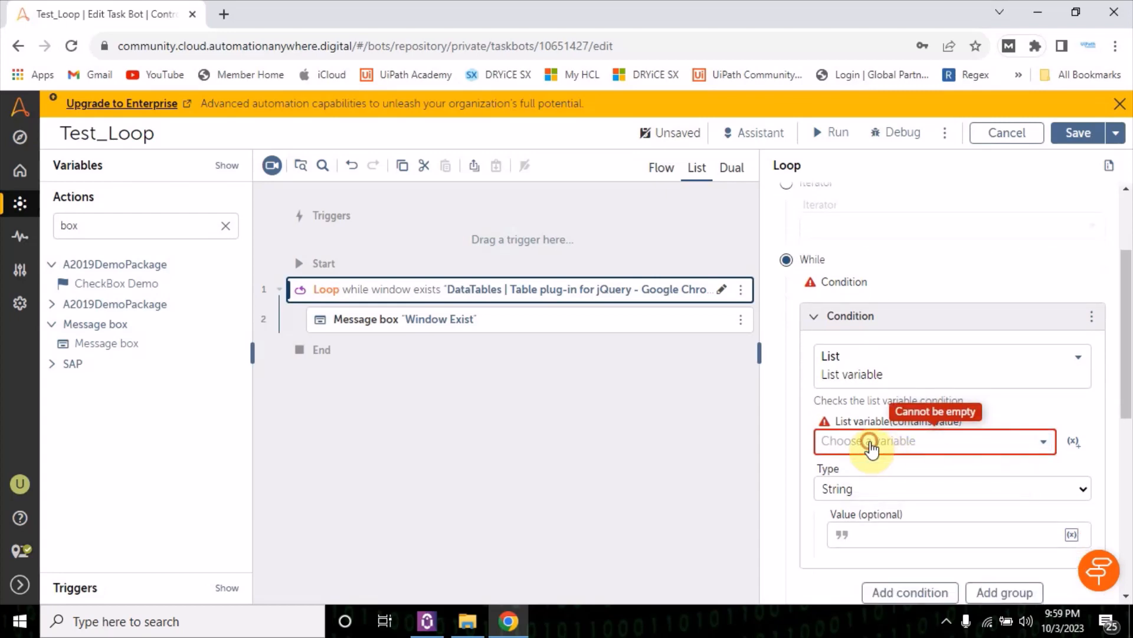
{"action": "mouse_move", "coordinate": [468, 351]}
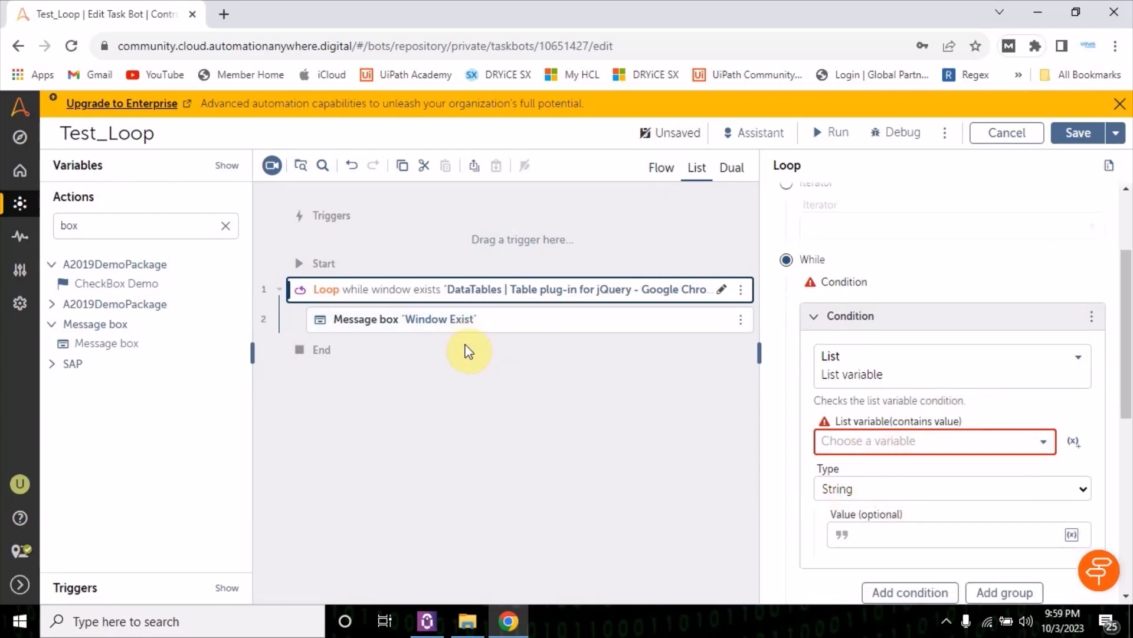
{"action": "mouse_move", "coordinate": [461, 303]}
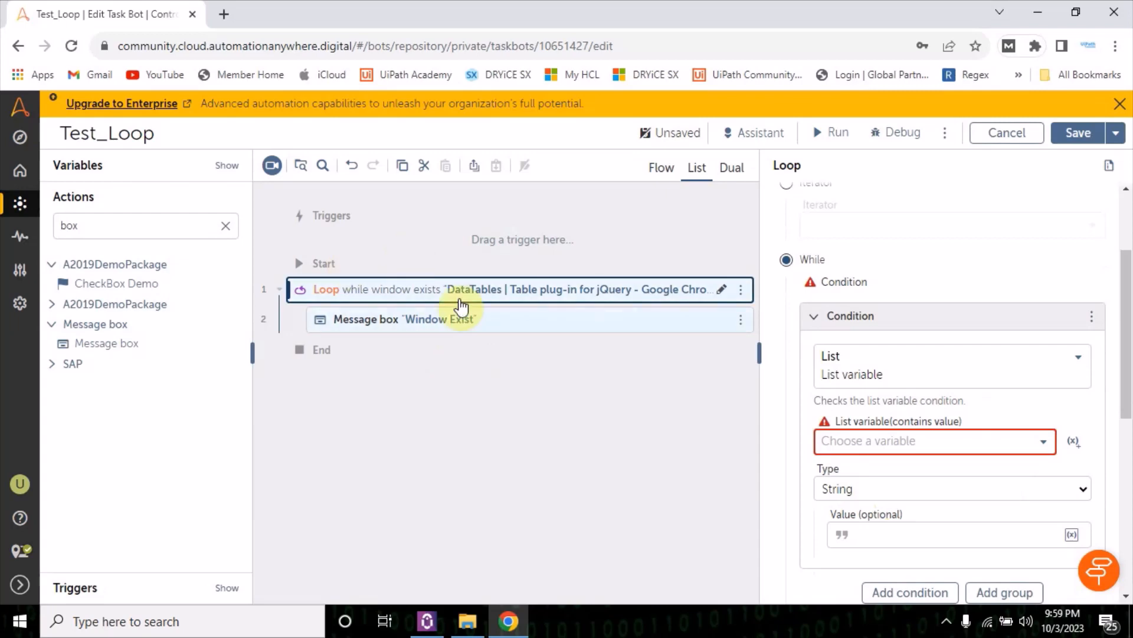
{"action": "mouse_move", "coordinate": [463, 369]}
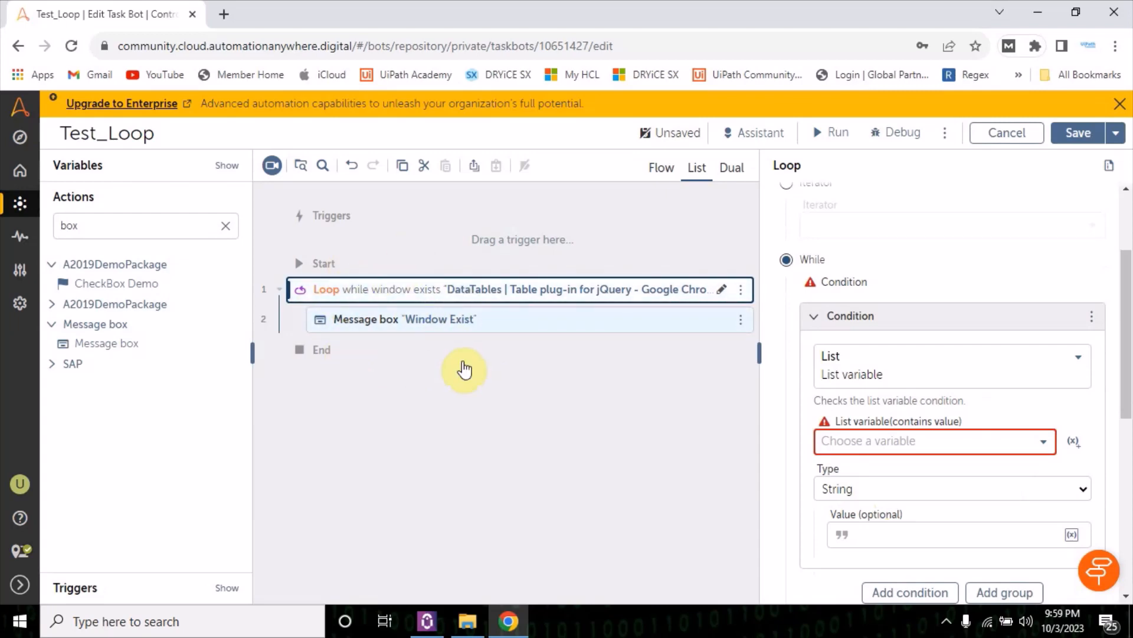
{"action": "mouse_move", "coordinate": [482, 383]}
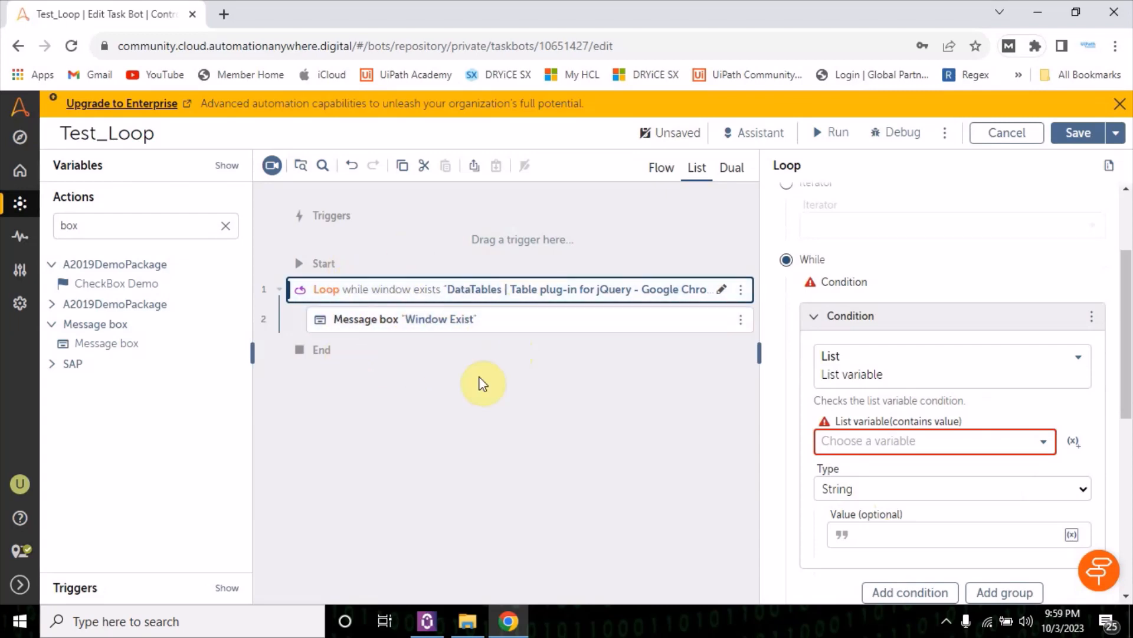
{"action": "mouse_move", "coordinate": [827, 397]}
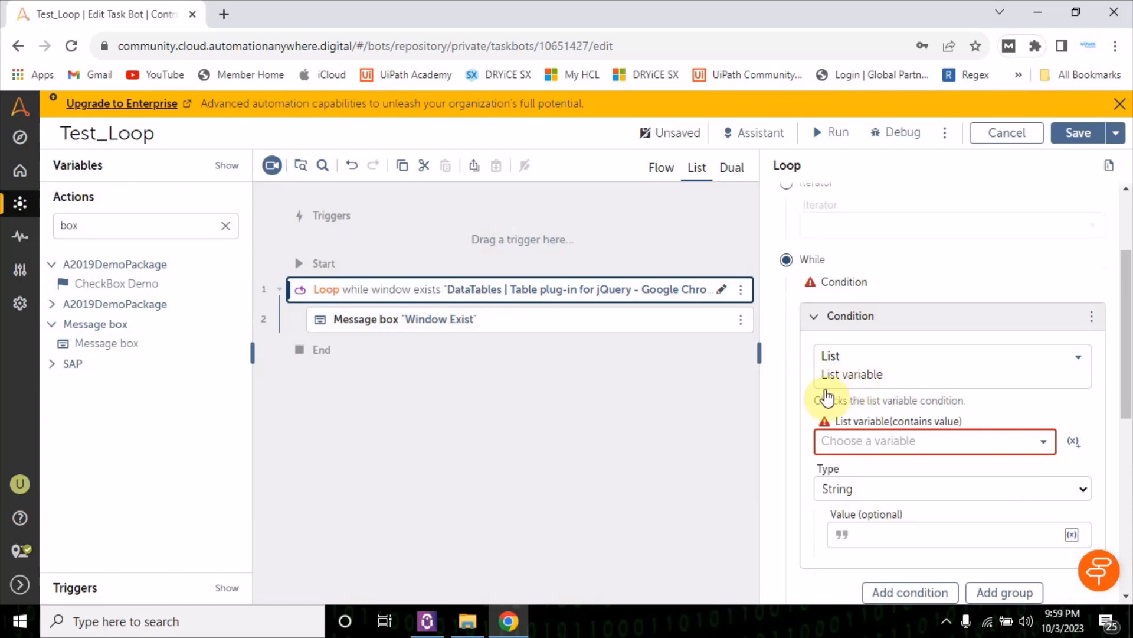
{"action": "mouse_move", "coordinate": [820, 390]}
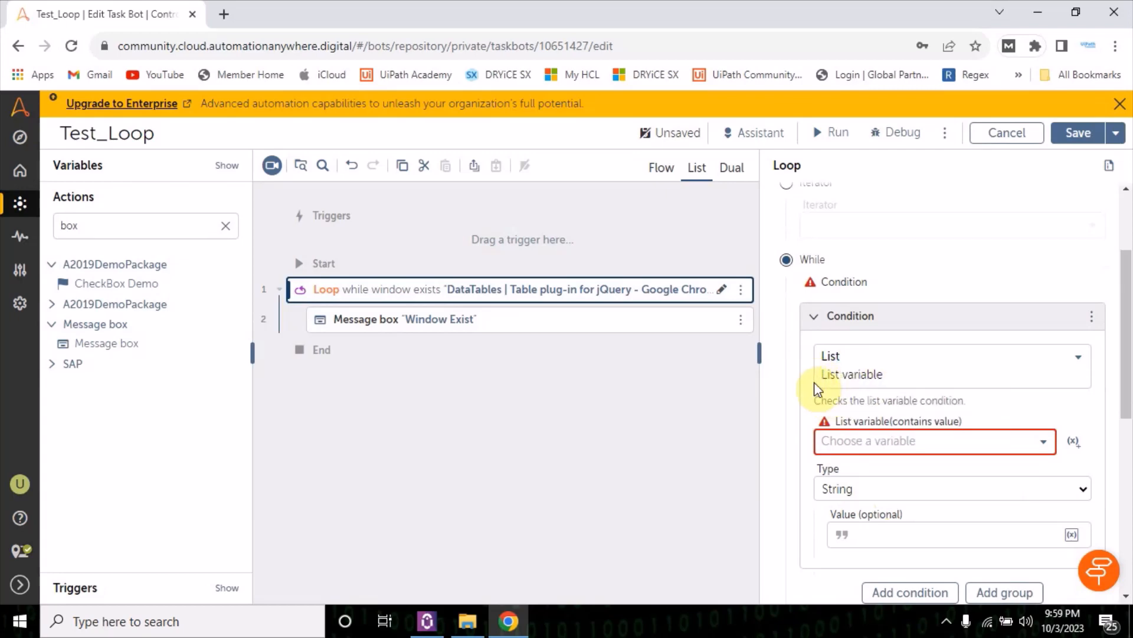
{"action": "mouse_move", "coordinate": [515, 353]}
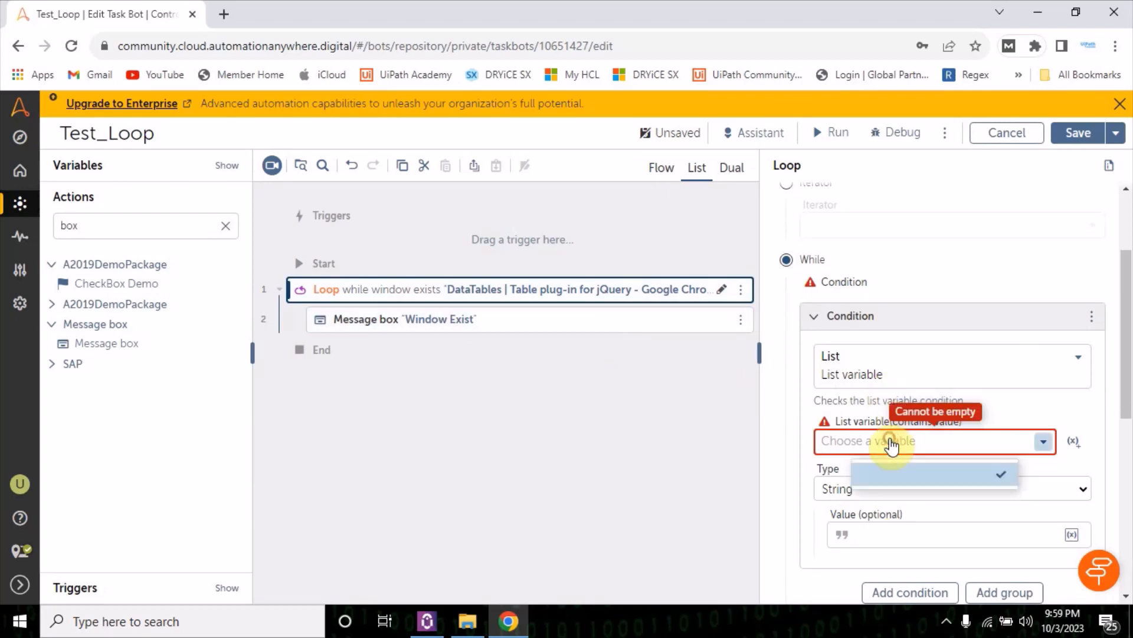
{"action": "left_click", "coordinate": [947, 365]}
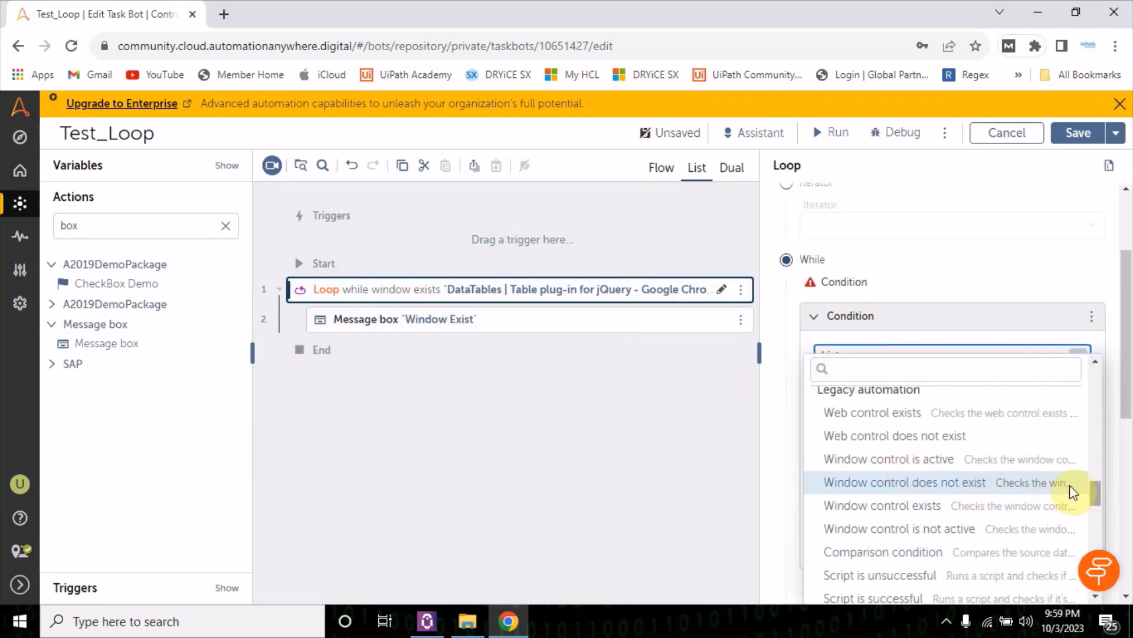
{"action": "scroll", "scroll_direction": "up", "scroll_amount": 3}
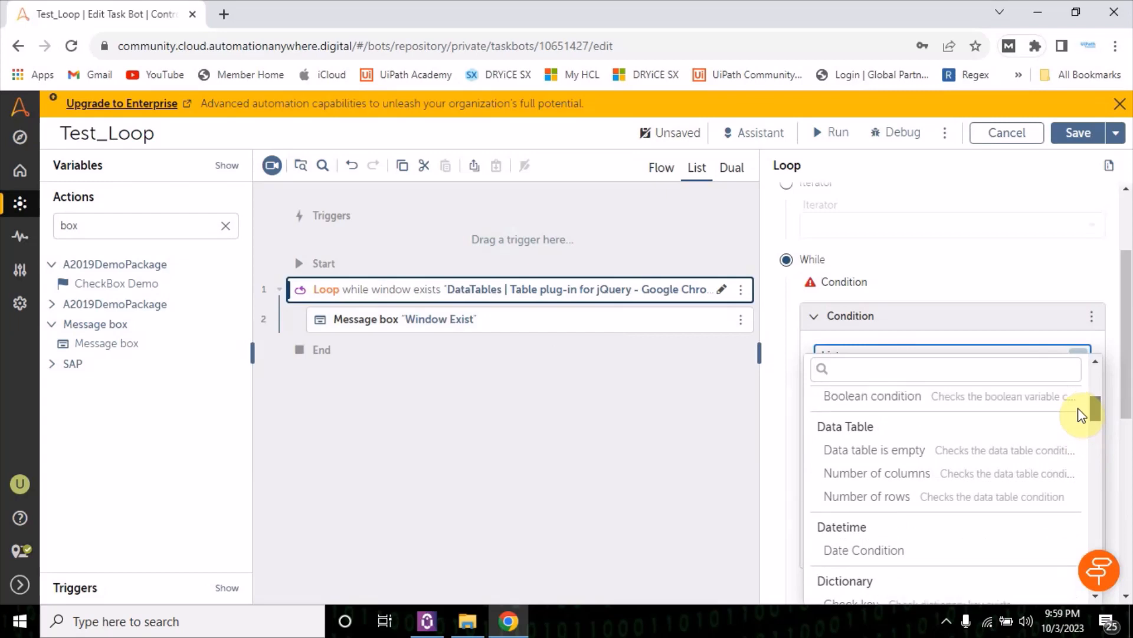
{"action": "scroll", "scroll_direction": "up", "scroll_amount": 3}
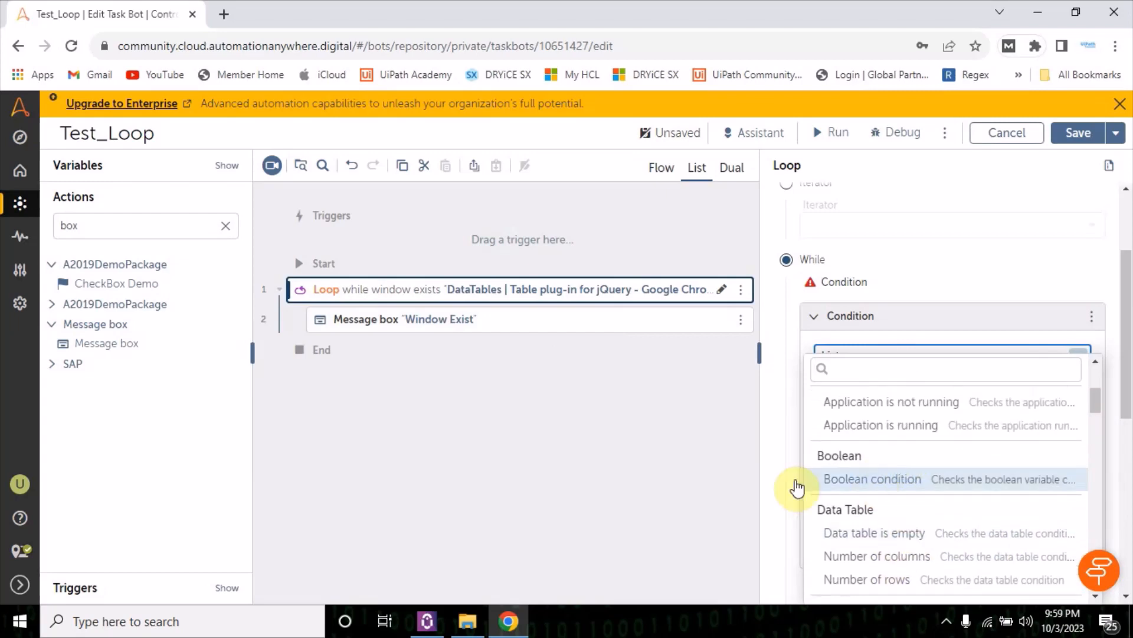
{"action": "mouse_move", "coordinate": [849, 490]}
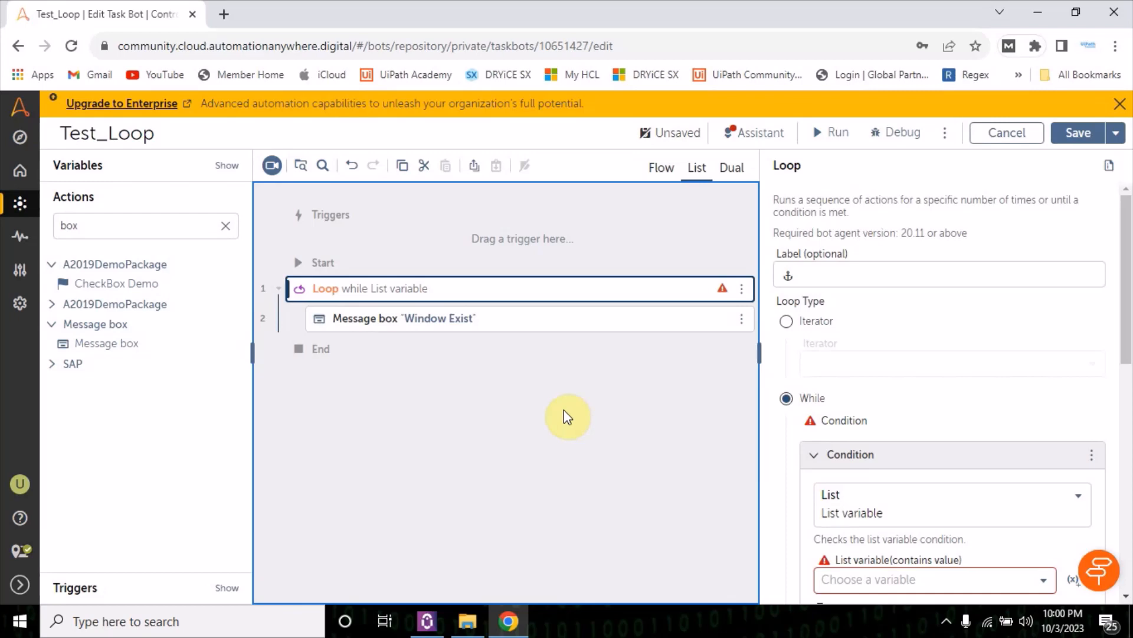
{"action": "mouse_move", "coordinate": [564, 415]}
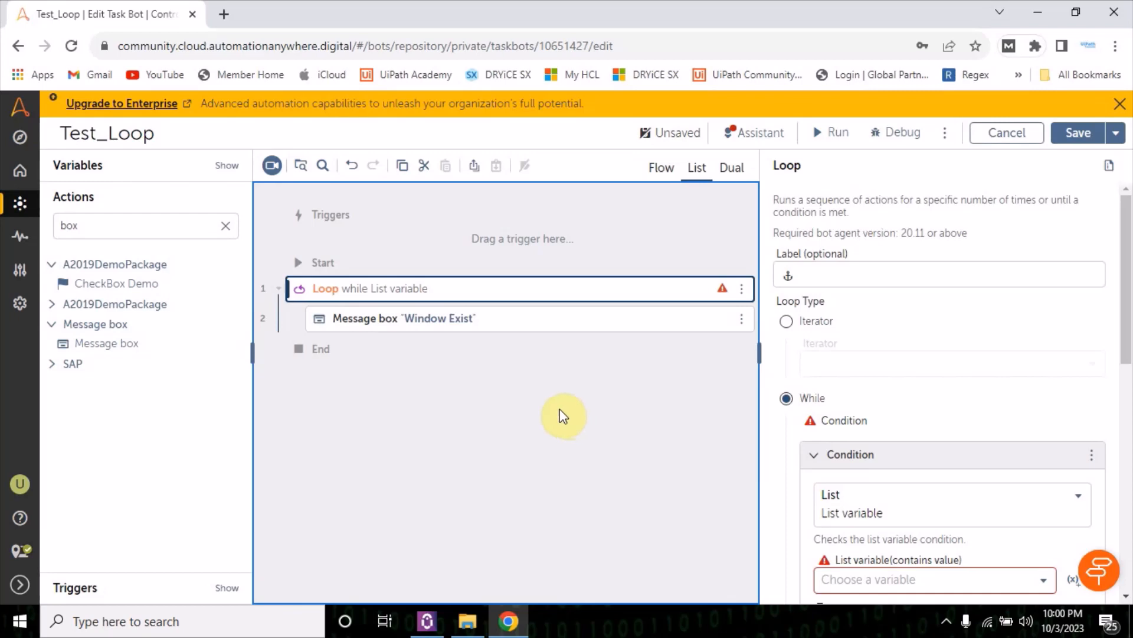
{"action": "mouse_move", "coordinate": [463, 280]}
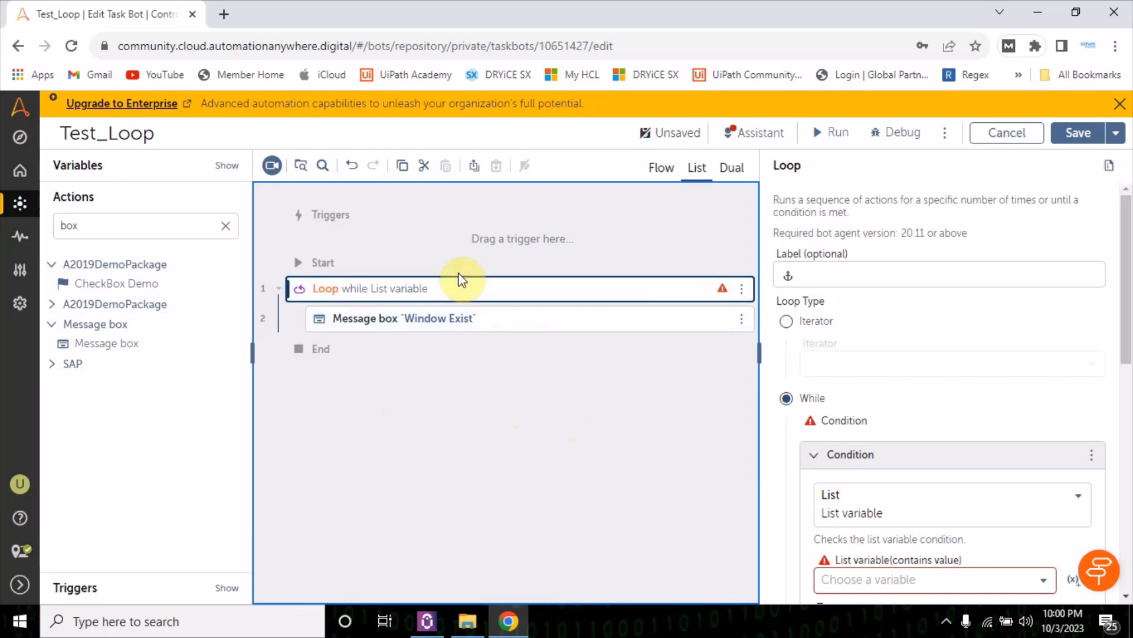
{"action": "mouse_move", "coordinate": [569, 363]}
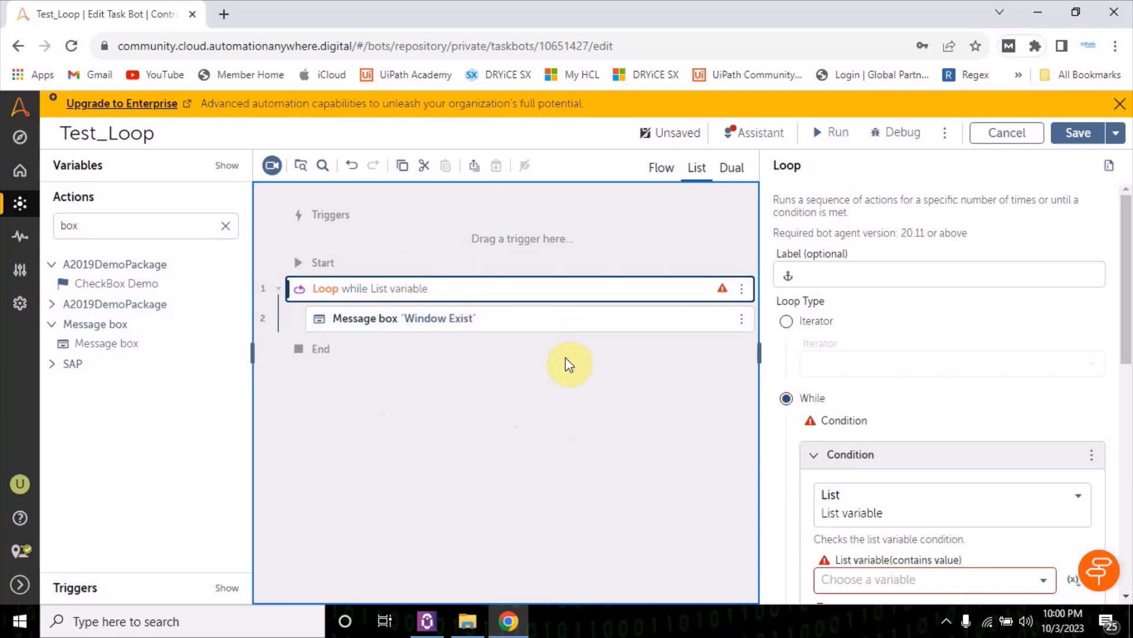